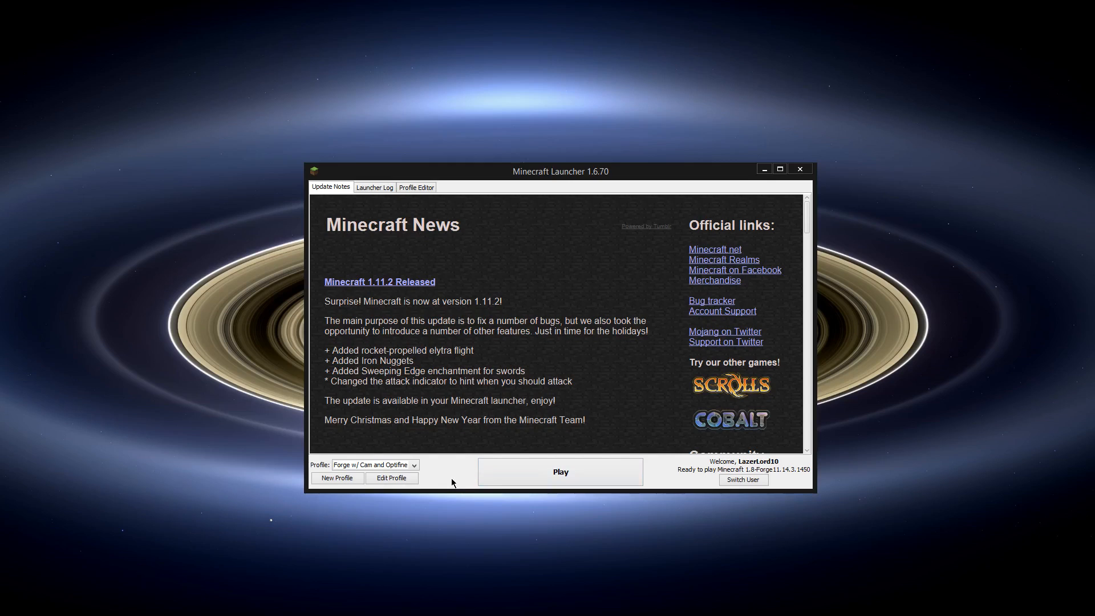
mouse_move(452, 487)
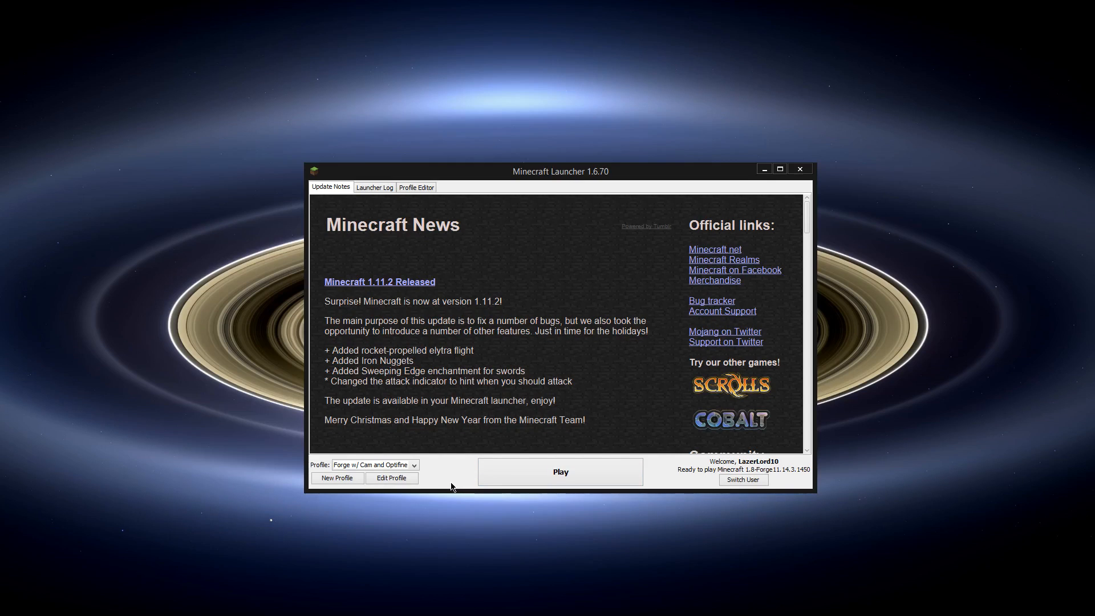
mouse_move(457, 490)
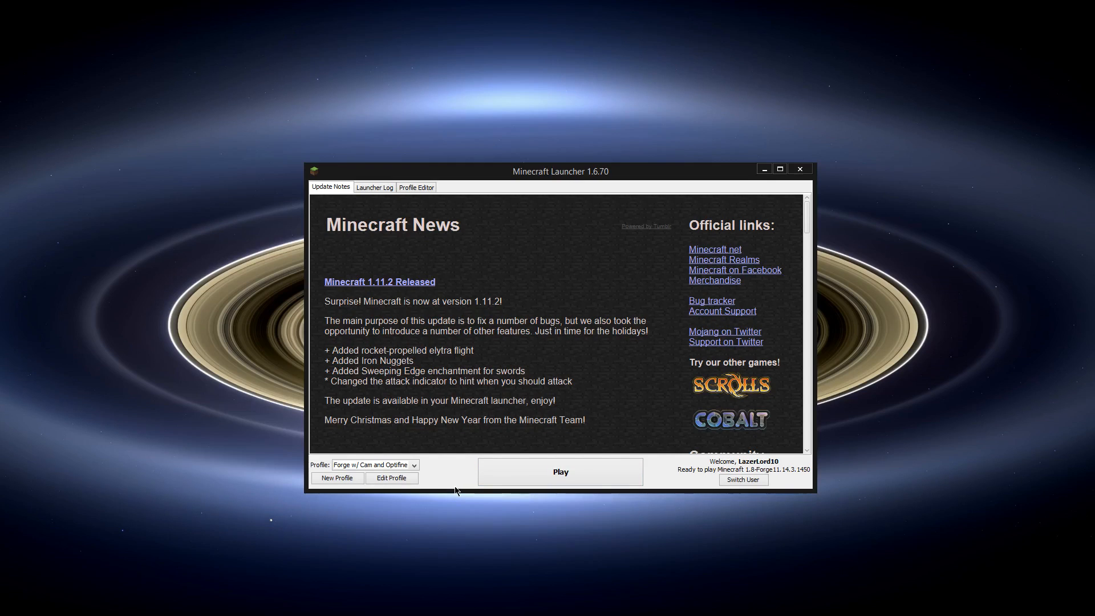
mouse_move(464, 498)
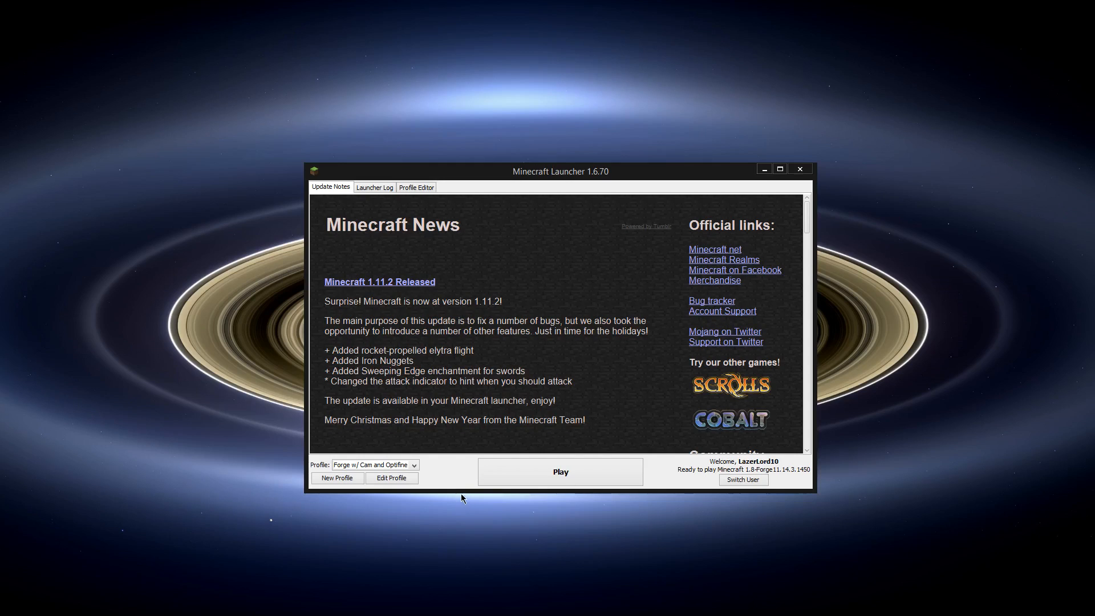
mouse_move(458, 491)
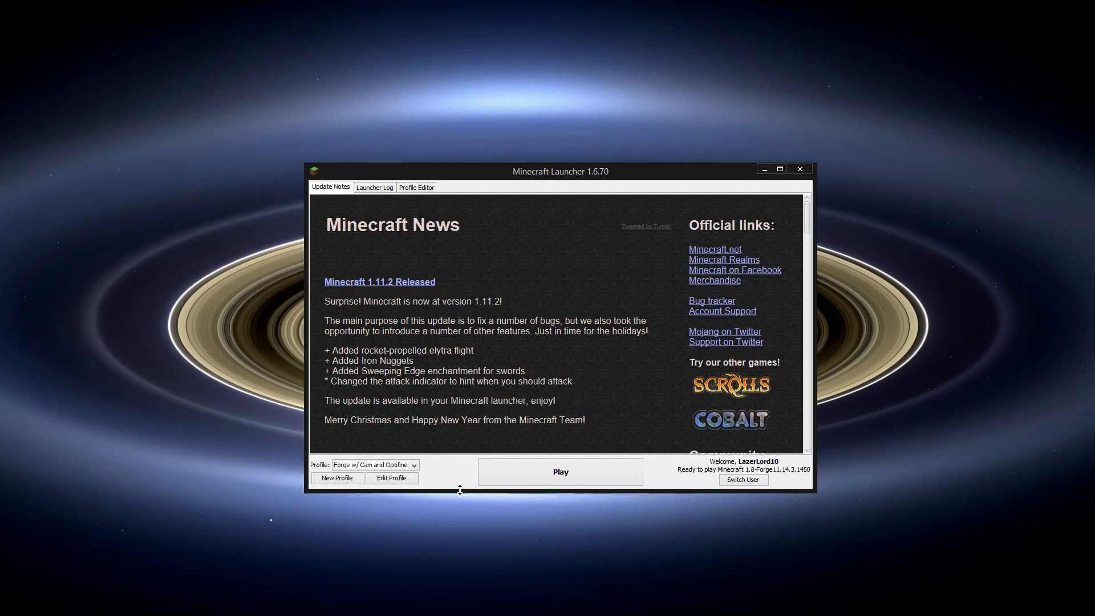
mouse_move(815, 490)
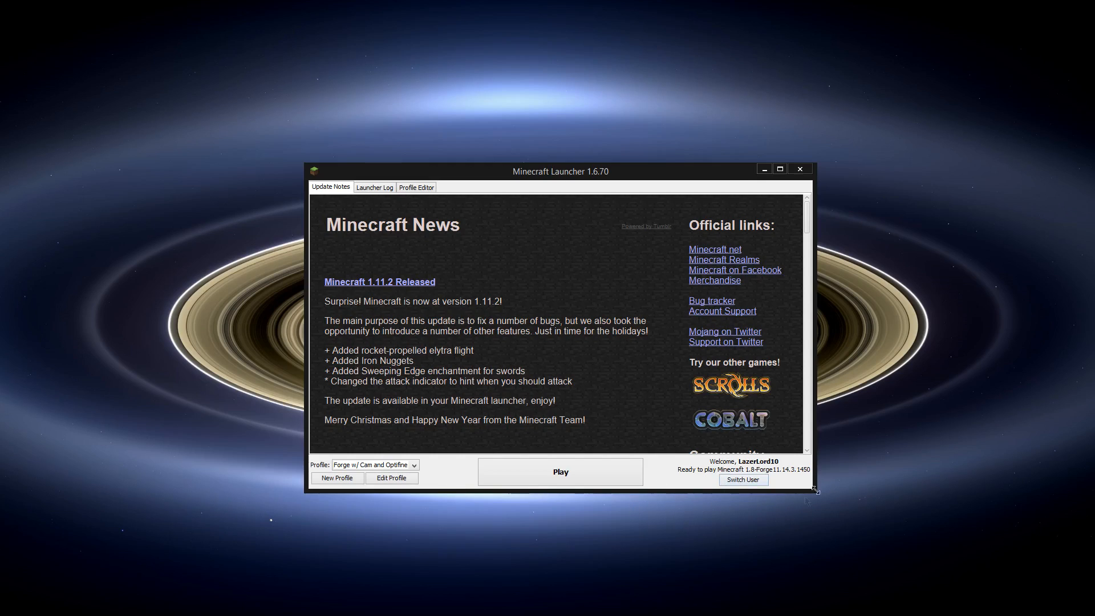
mouse_move(605, 500)
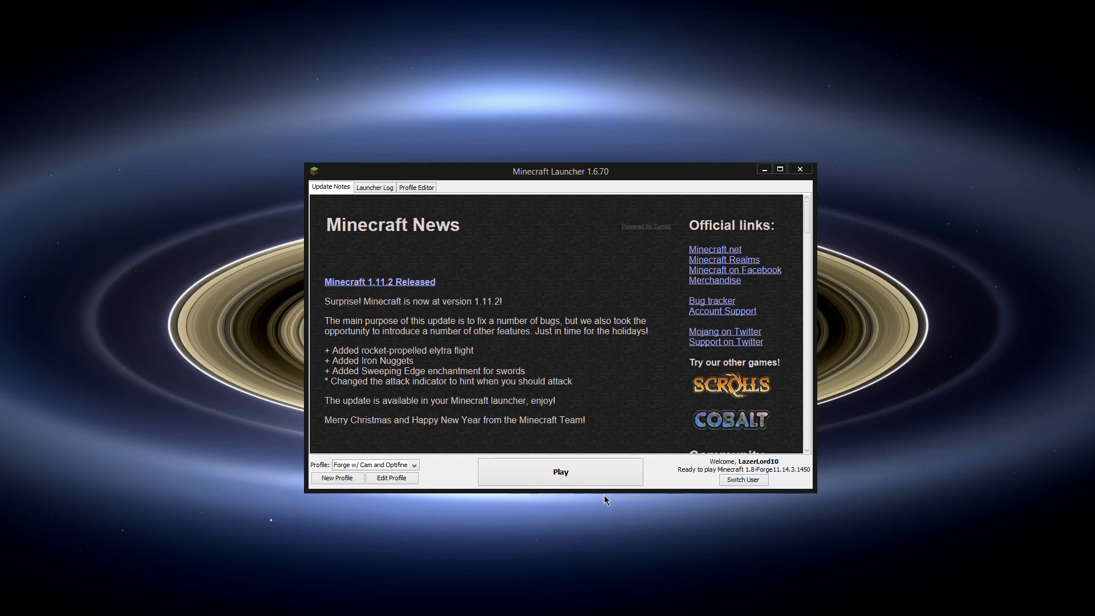
mouse_move(607, 502)
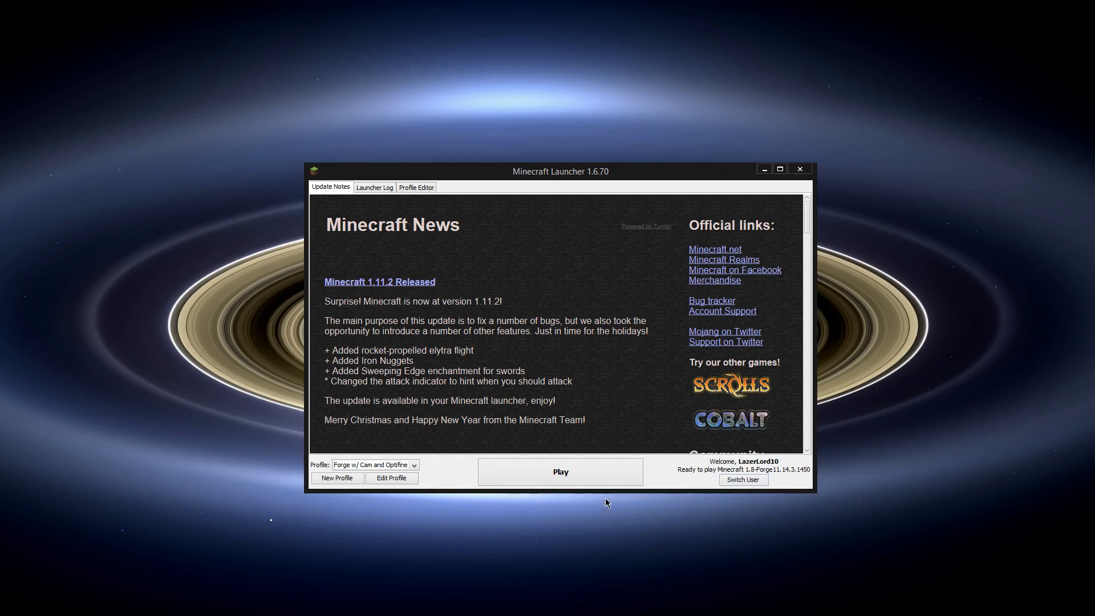
mouse_move(610, 502)
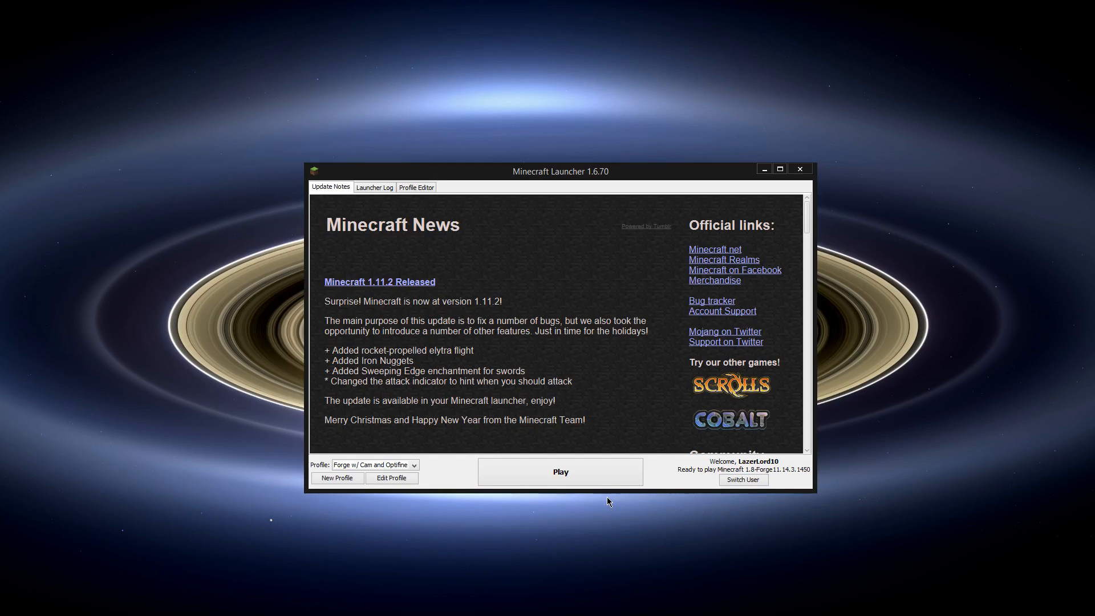
mouse_move(637, 506)
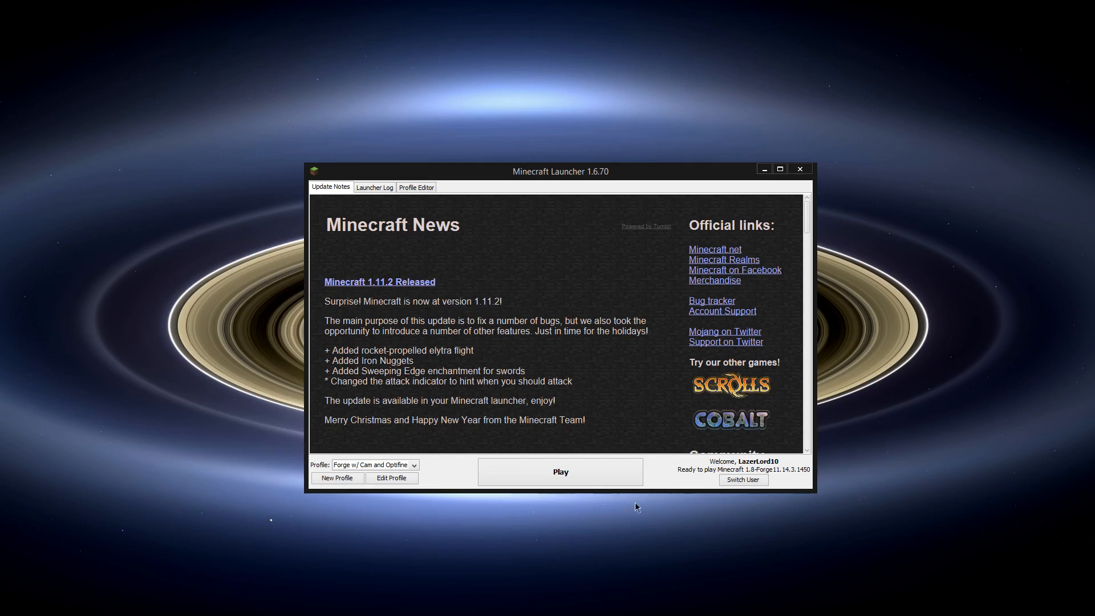
mouse_move(660, 488)
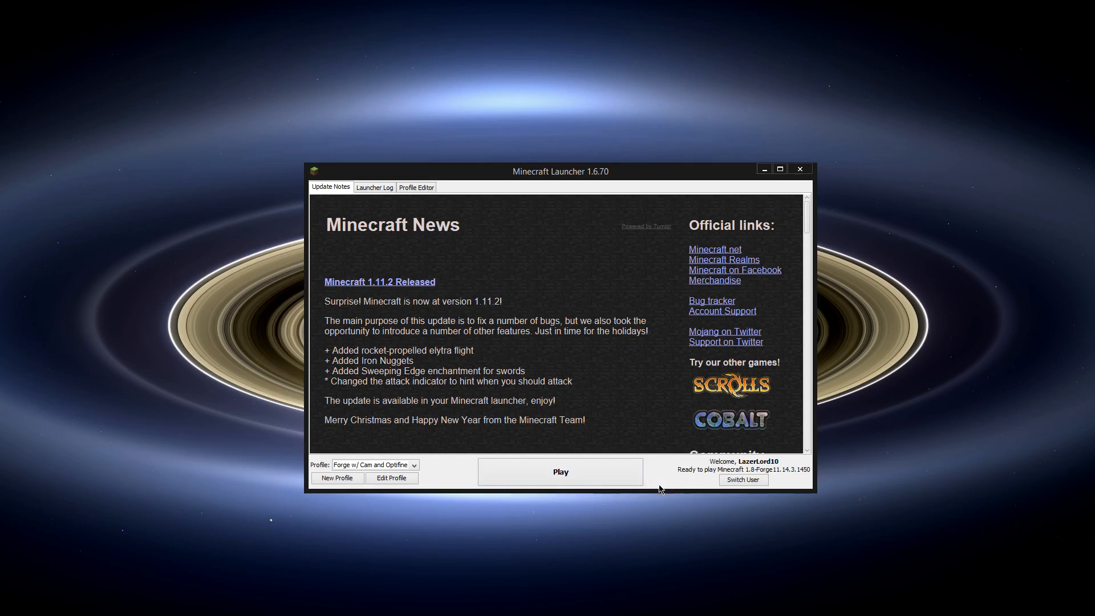
mouse_move(426, 507)
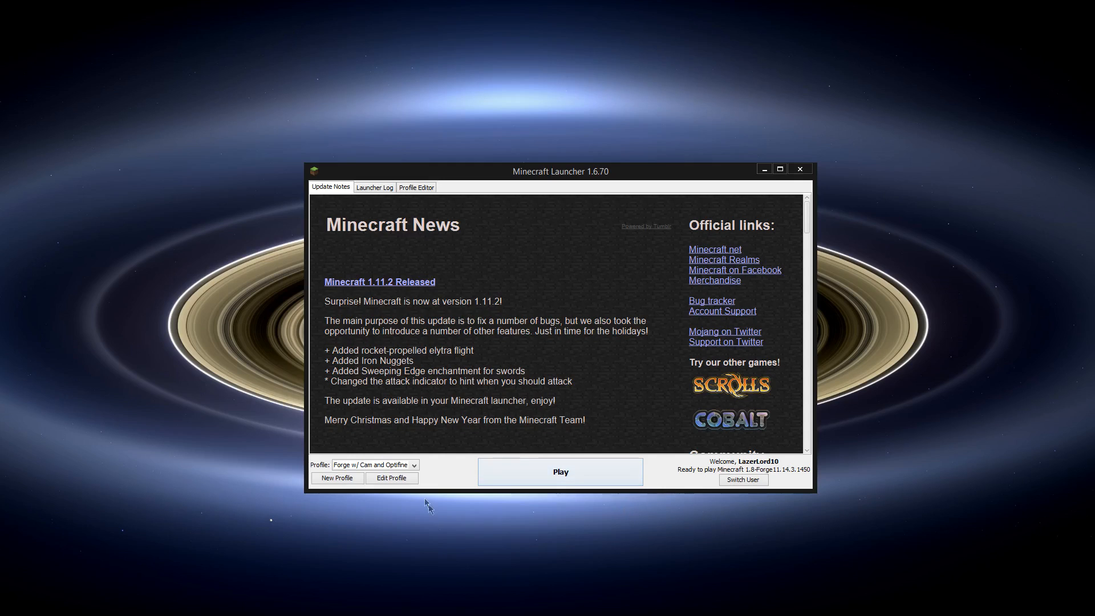
mouse_move(447, 493)
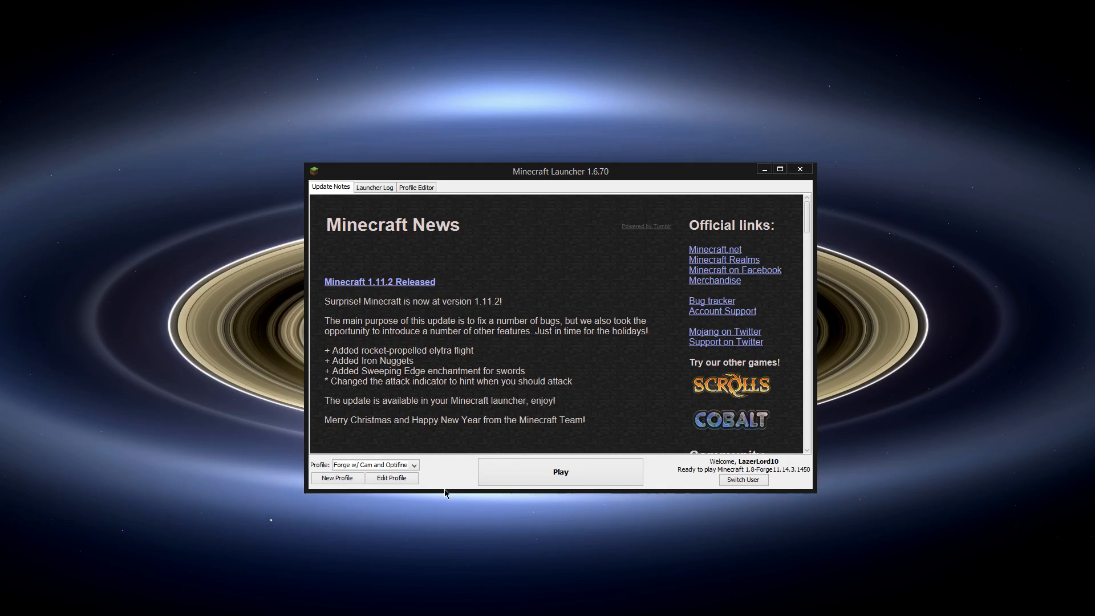
mouse_move(453, 491)
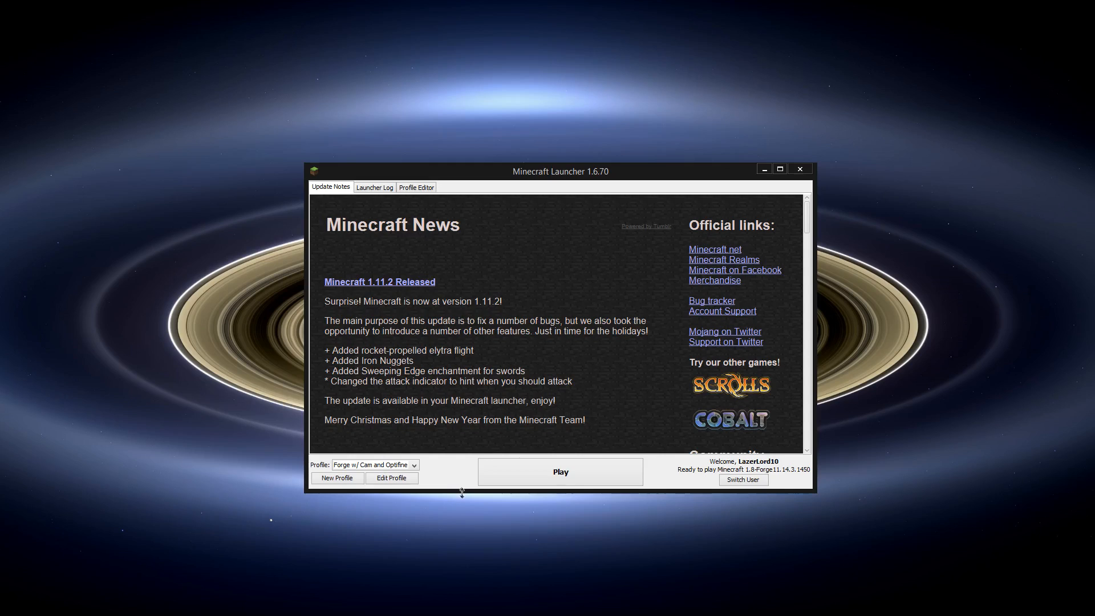
mouse_move(465, 490)
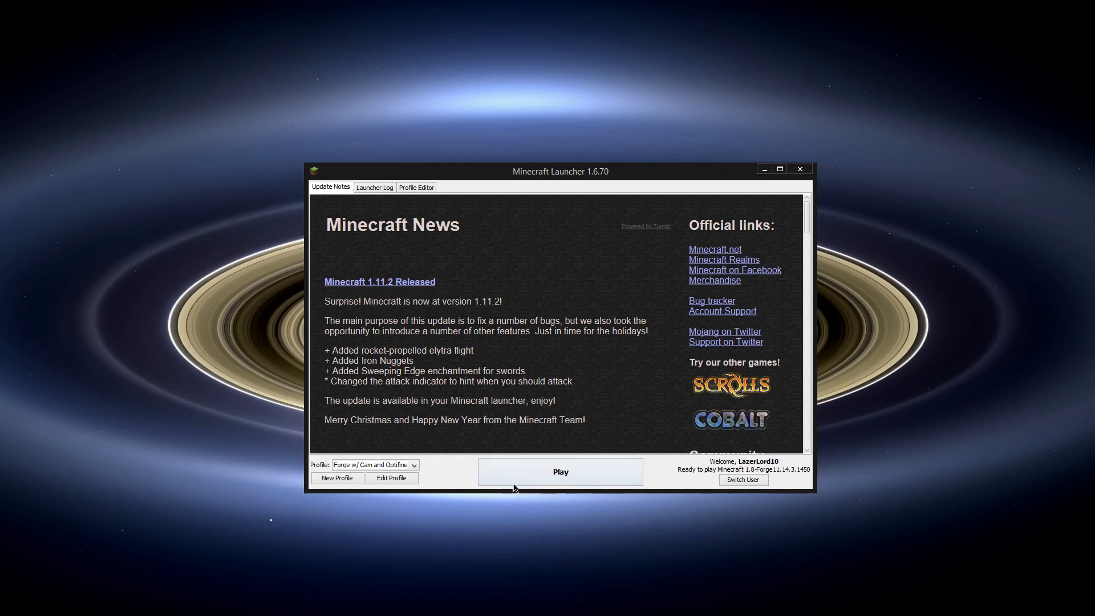
mouse_move(572, 480)
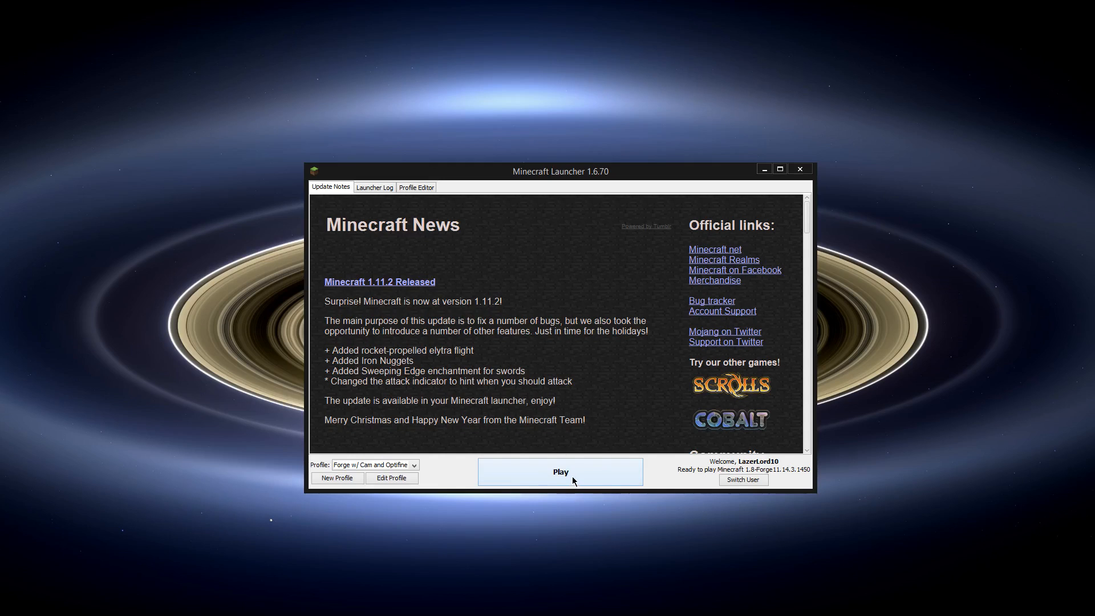
mouse_move(575, 474)
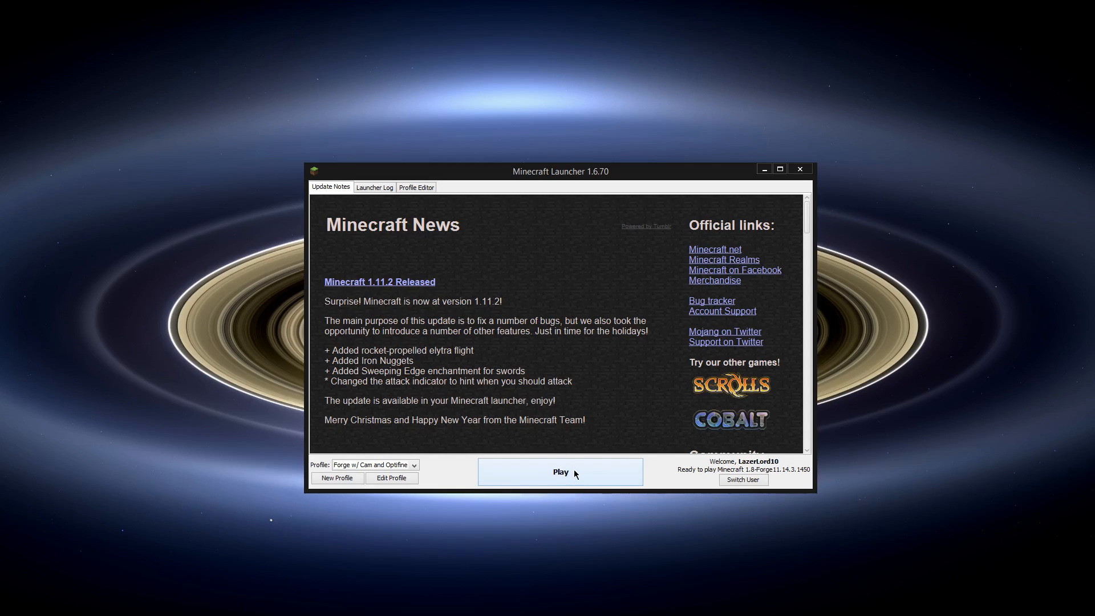
- Launch Minecraft 1.8 Forge and bring up the Forge w/ Cam and Optifine profile settings
click(561, 473)
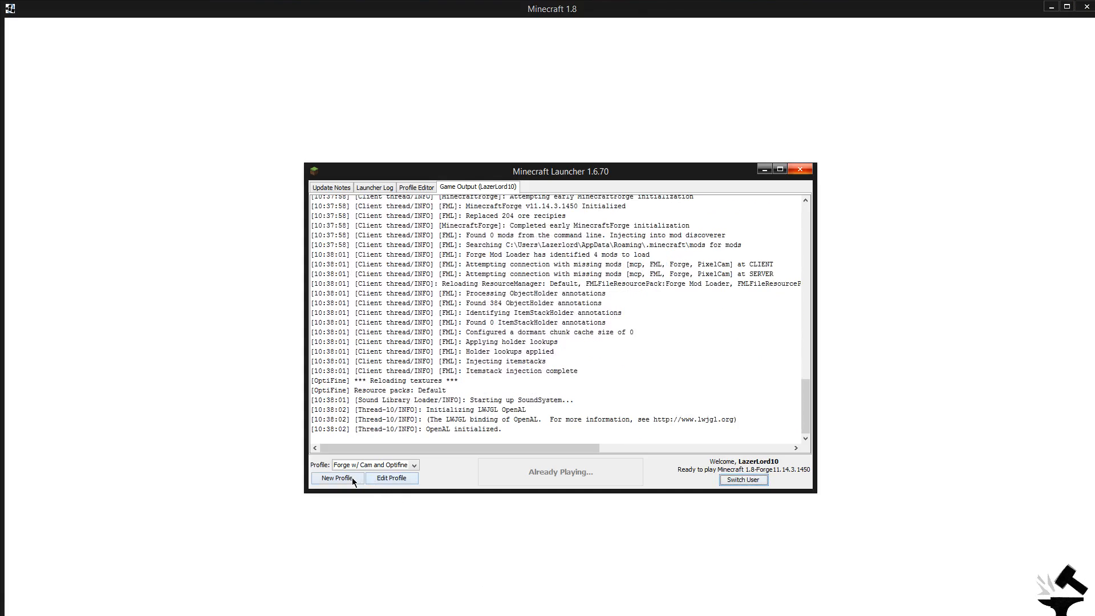
click(392, 478)
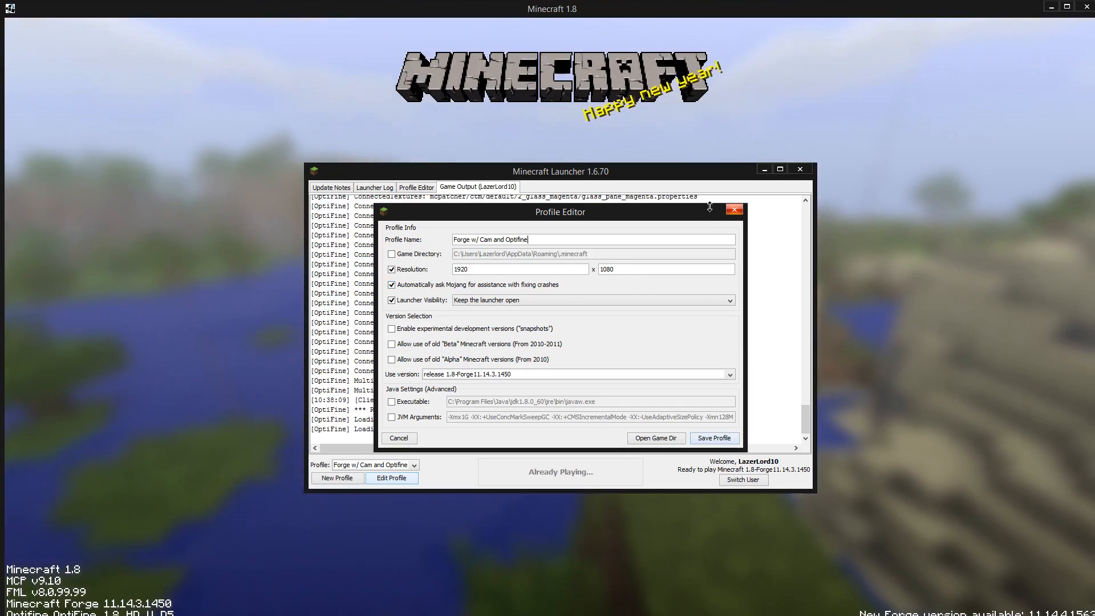
mouse_move(715, 303)
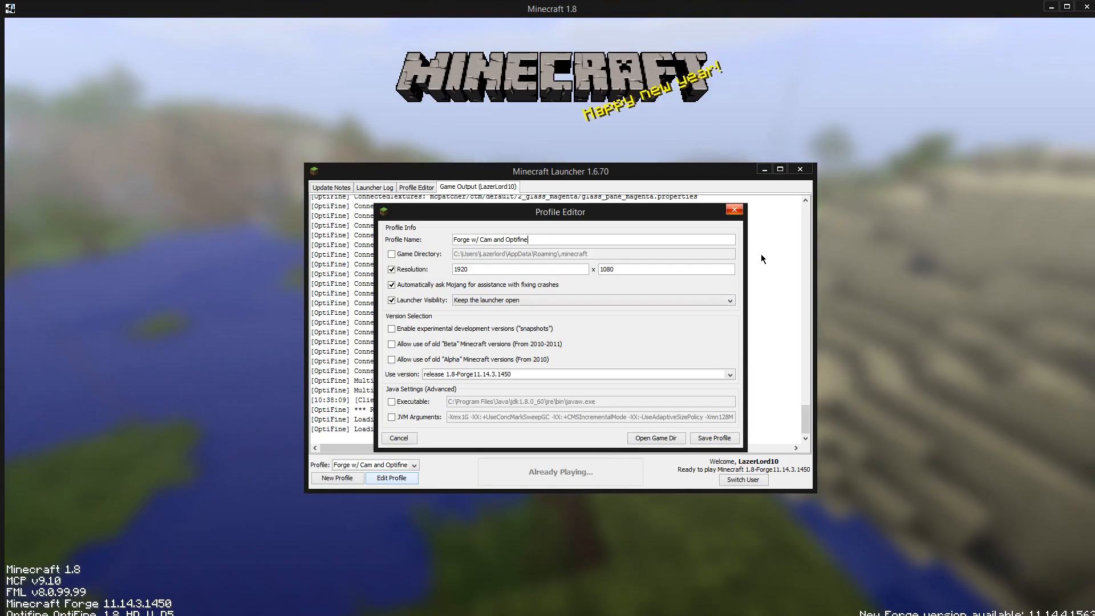
mouse_move(729, 253)
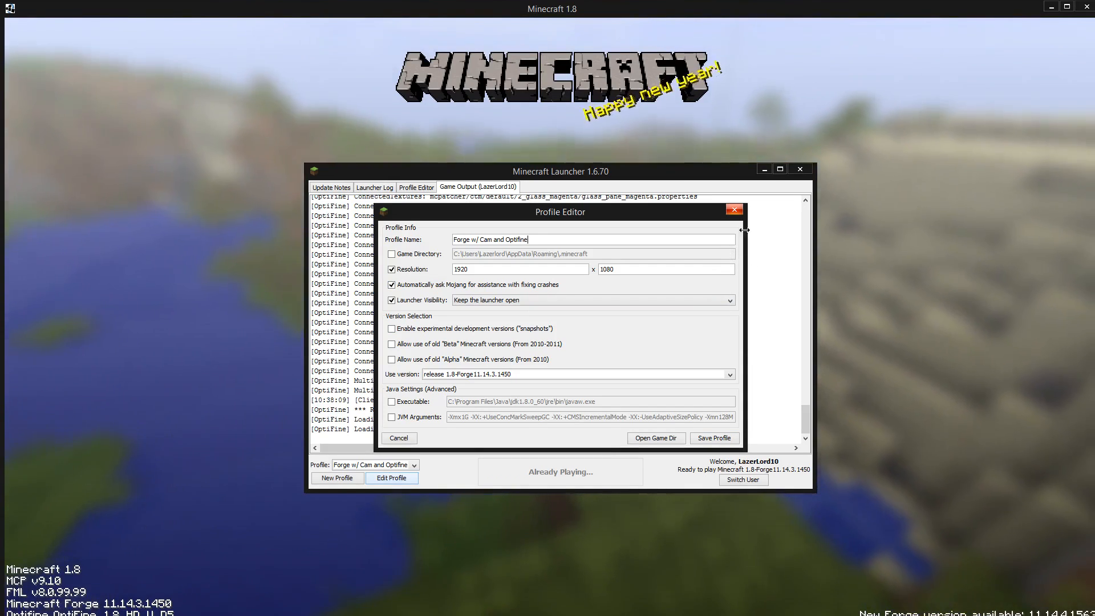
- Leave the profile settings and load the most recent SkyBlock2.1 singleplayer world
click(400, 438)
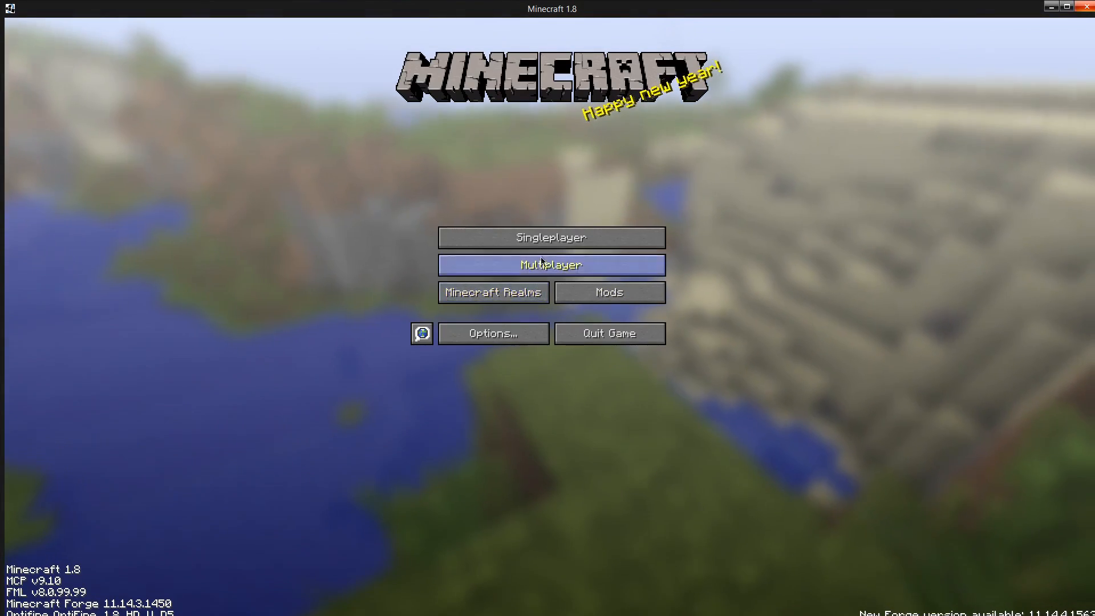
click(553, 238)
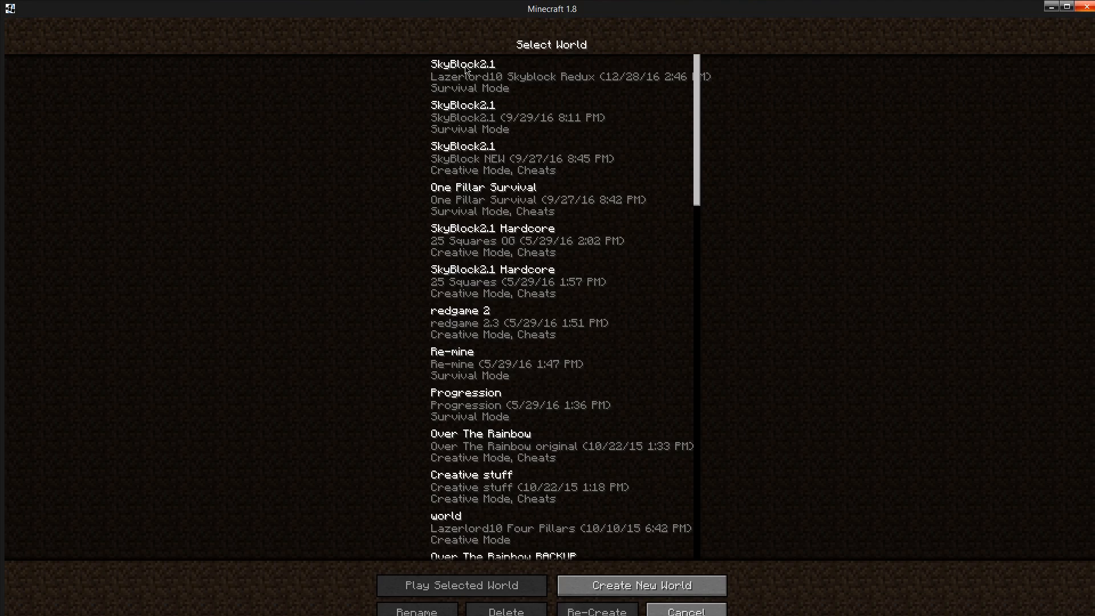
click(456, 585)
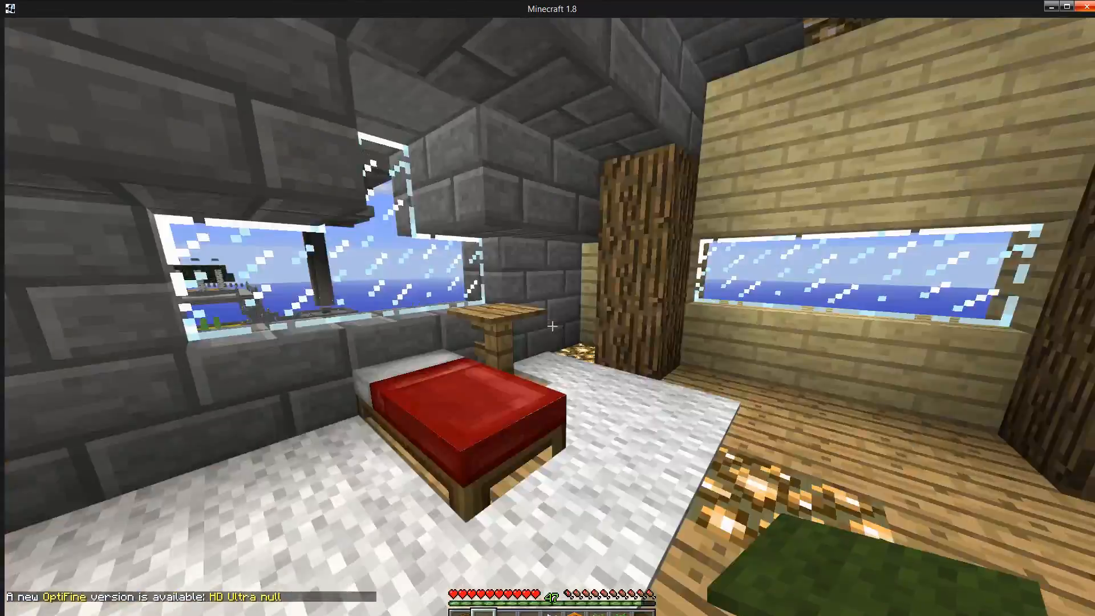
mouse_move(549, 325)
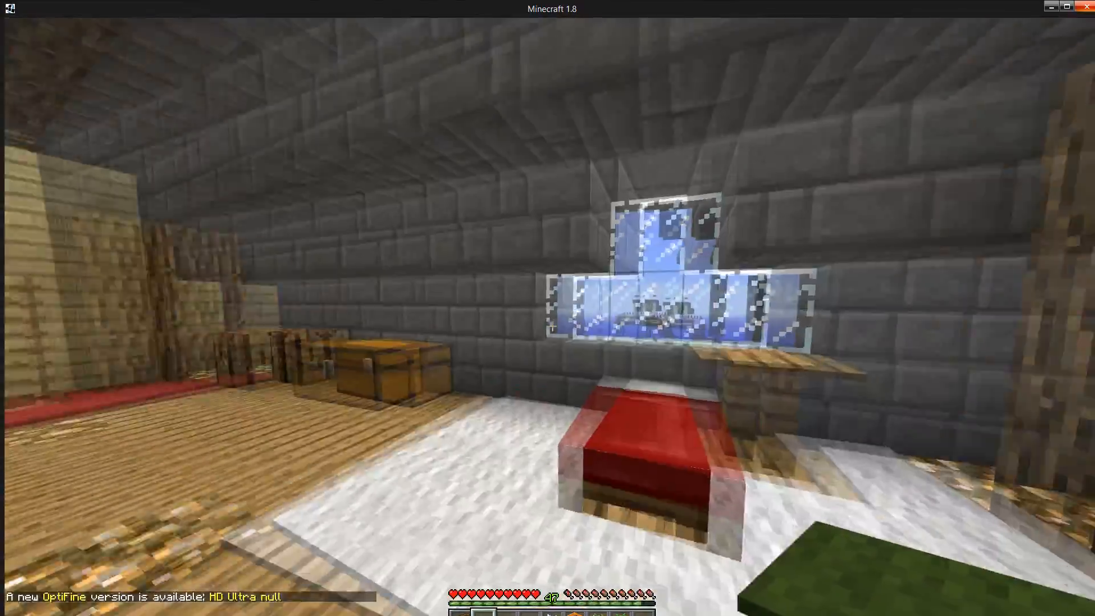
- Host the world over LAN with other players in Spectator mode and cheats allowed
key(Escape)
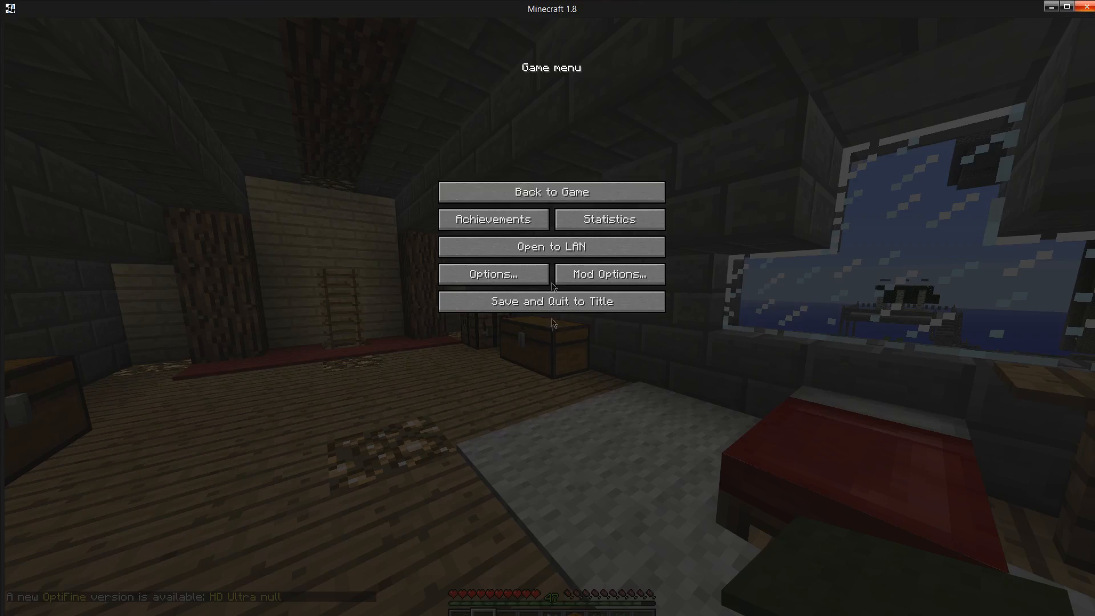
click(552, 247)
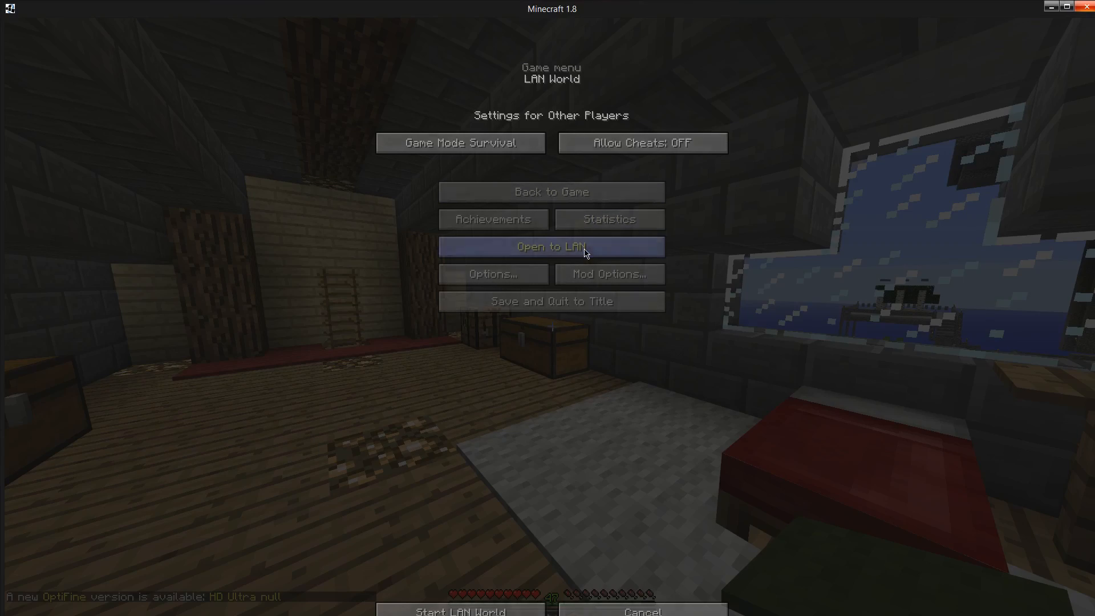
click(460, 142)
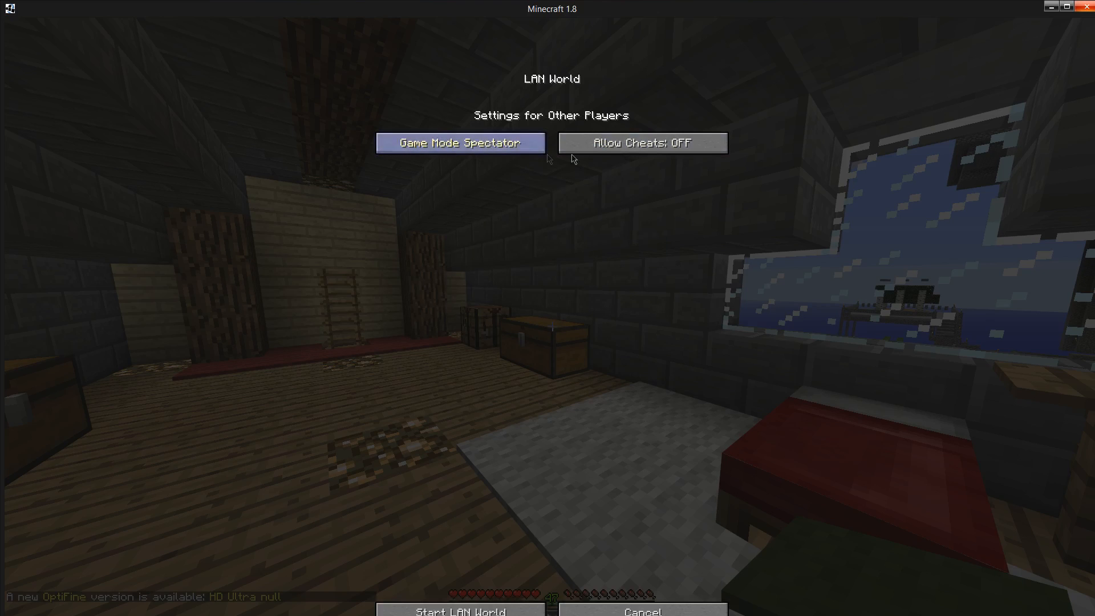
click(644, 143)
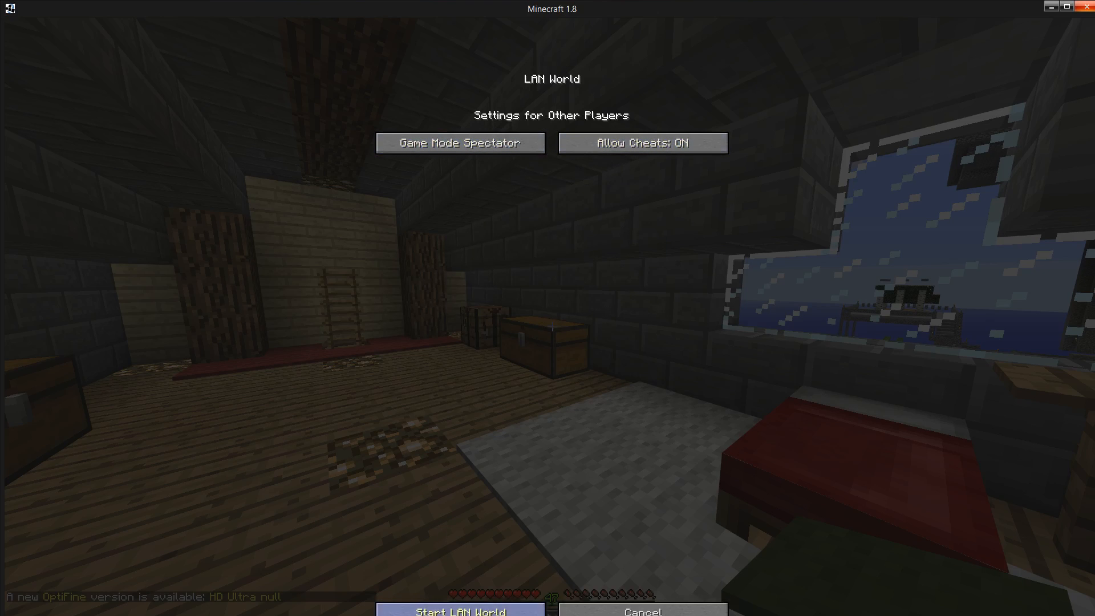
click(459, 611)
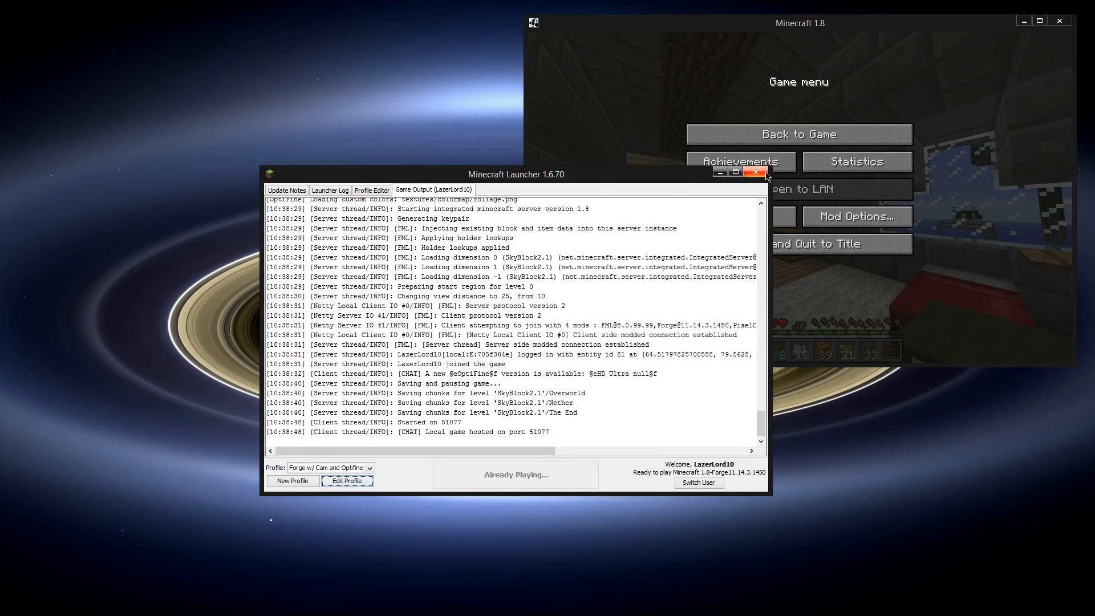
click(756, 172)
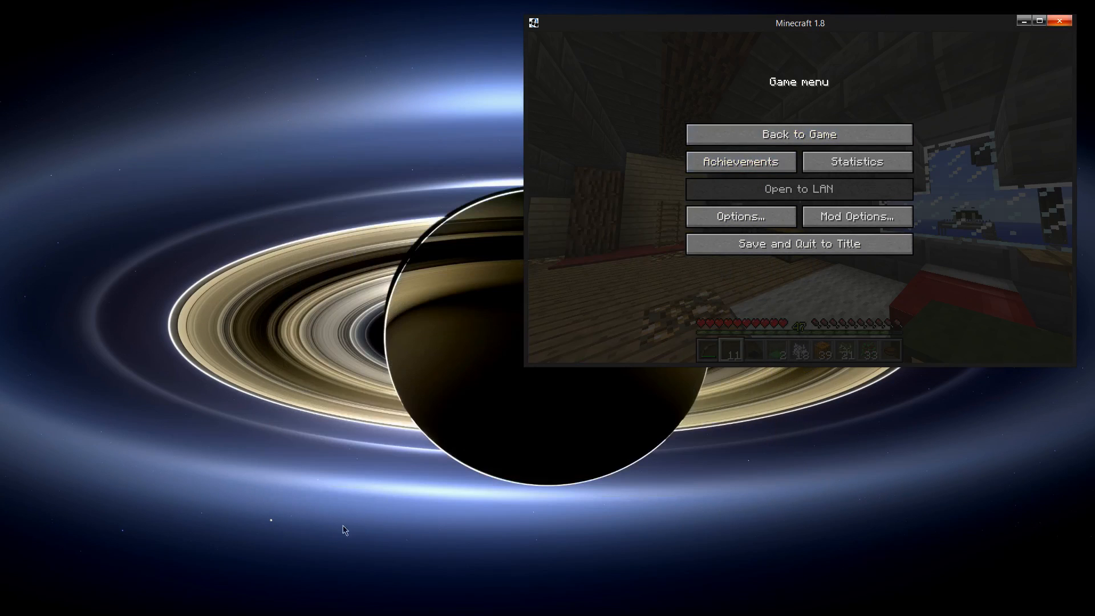
mouse_move(639, 418)
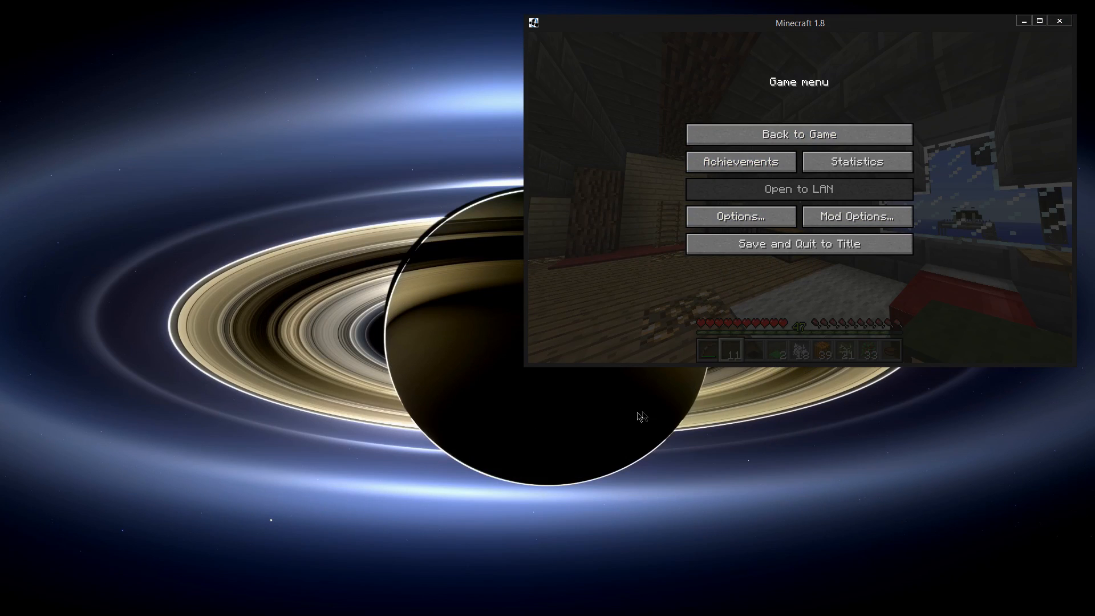
mouse_move(657, 413)
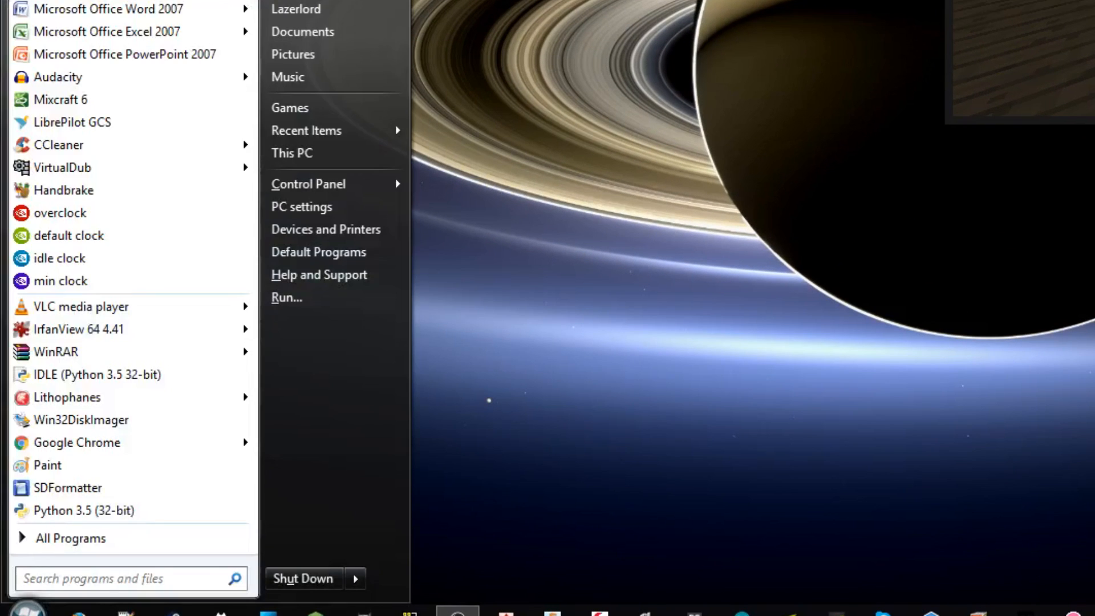
- Reach .minecraft under AppData Roaming and edit launcher_profiles.json in Notepad++
text(%a)
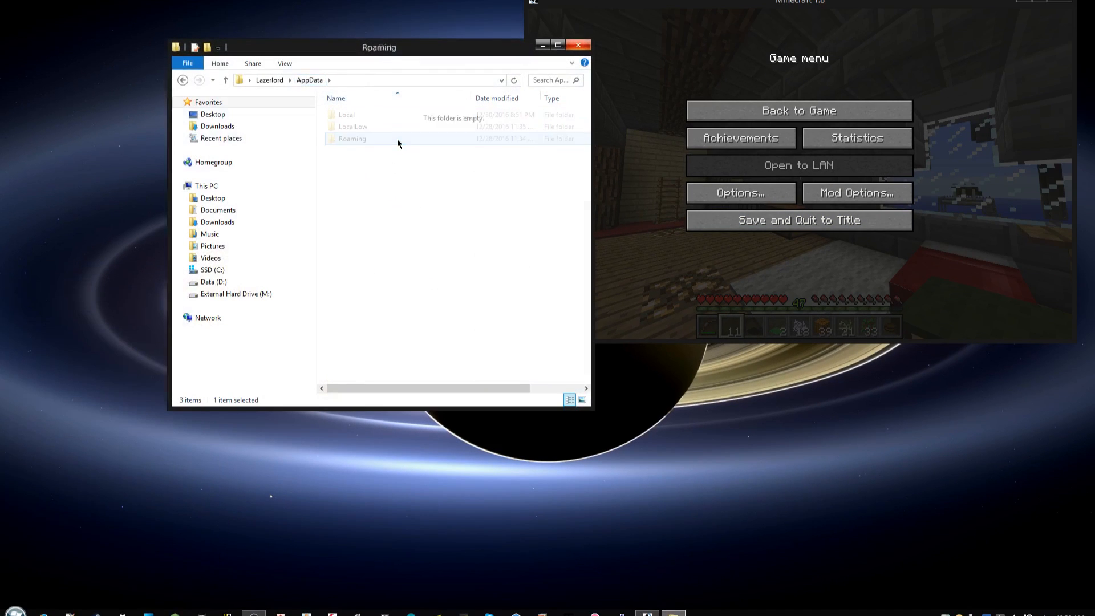
double_click(352, 138)
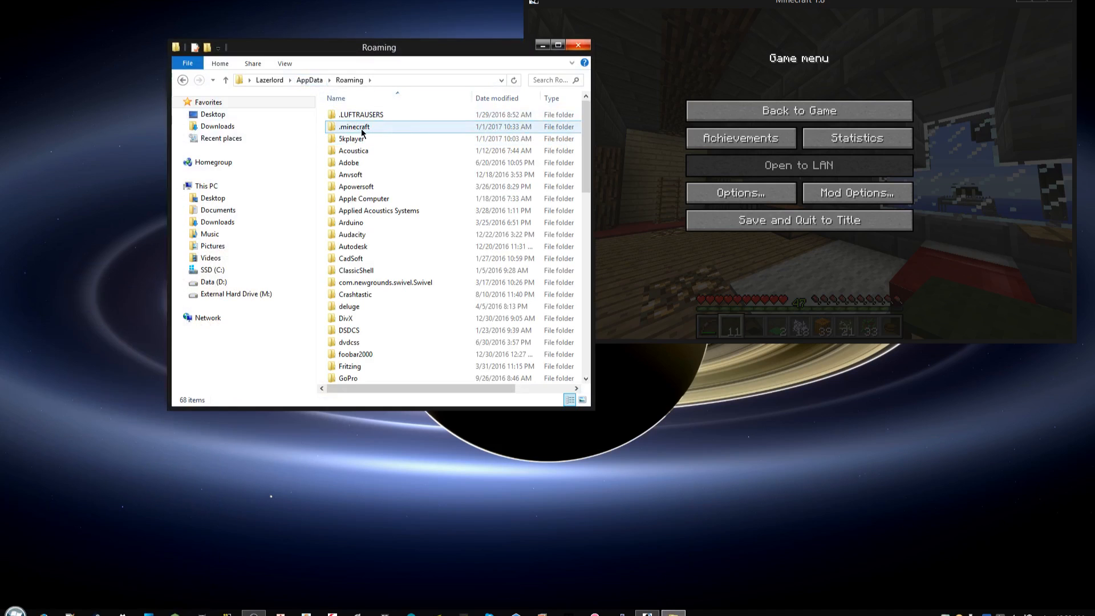
double_click(356, 127)
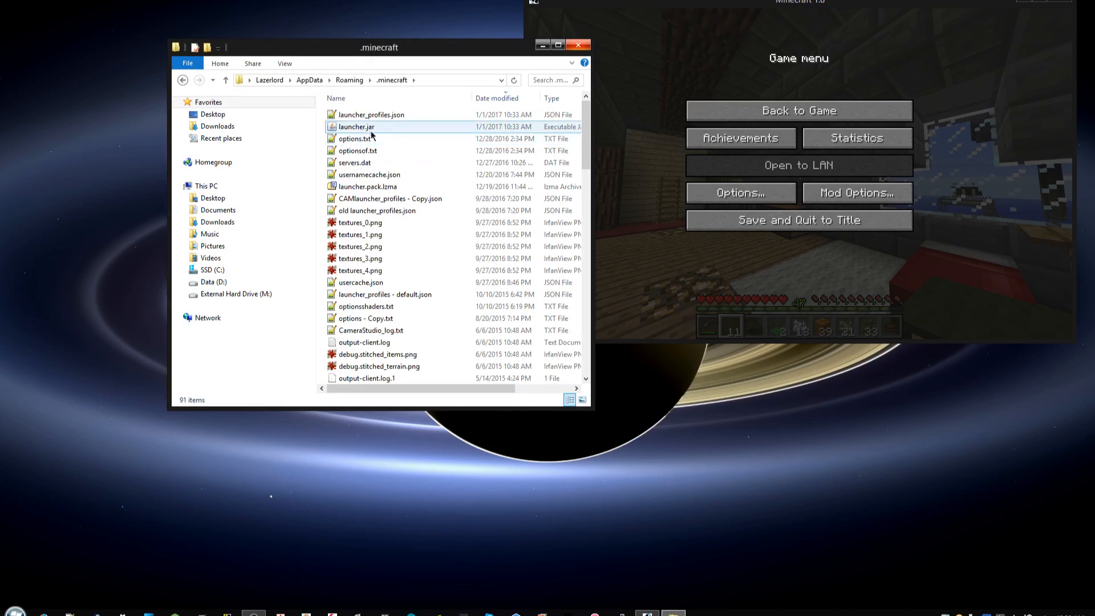
click(370, 331)
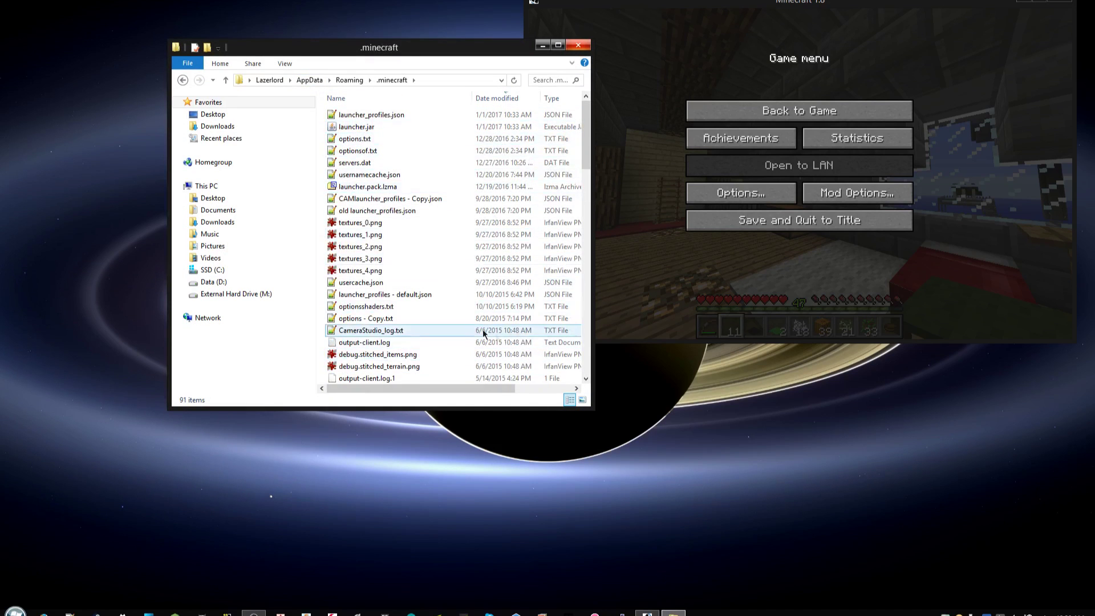
click(369, 114)
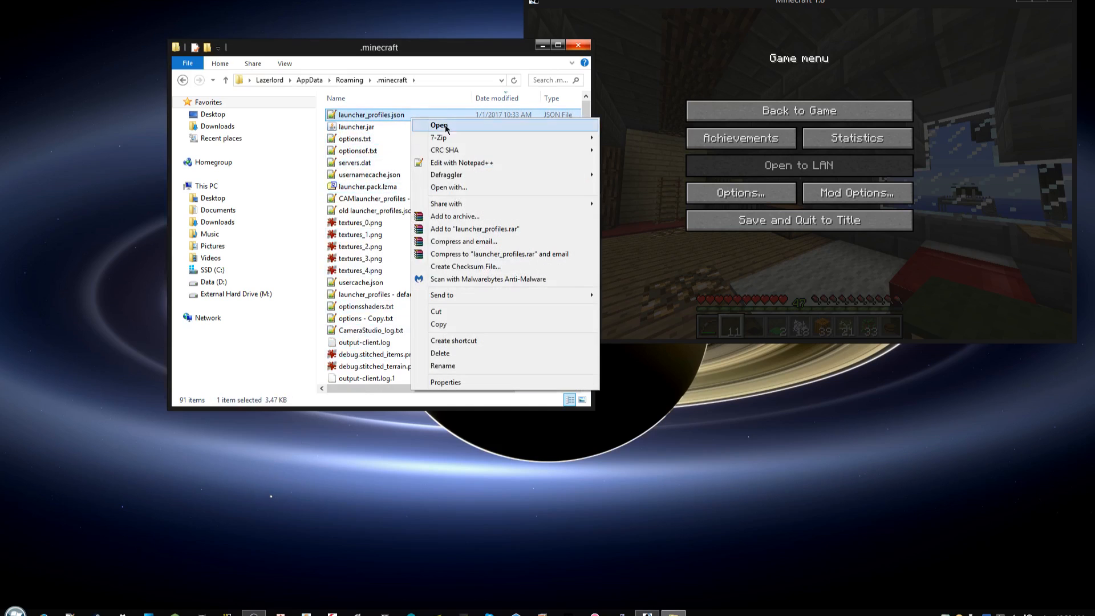
mouse_move(513, 191)
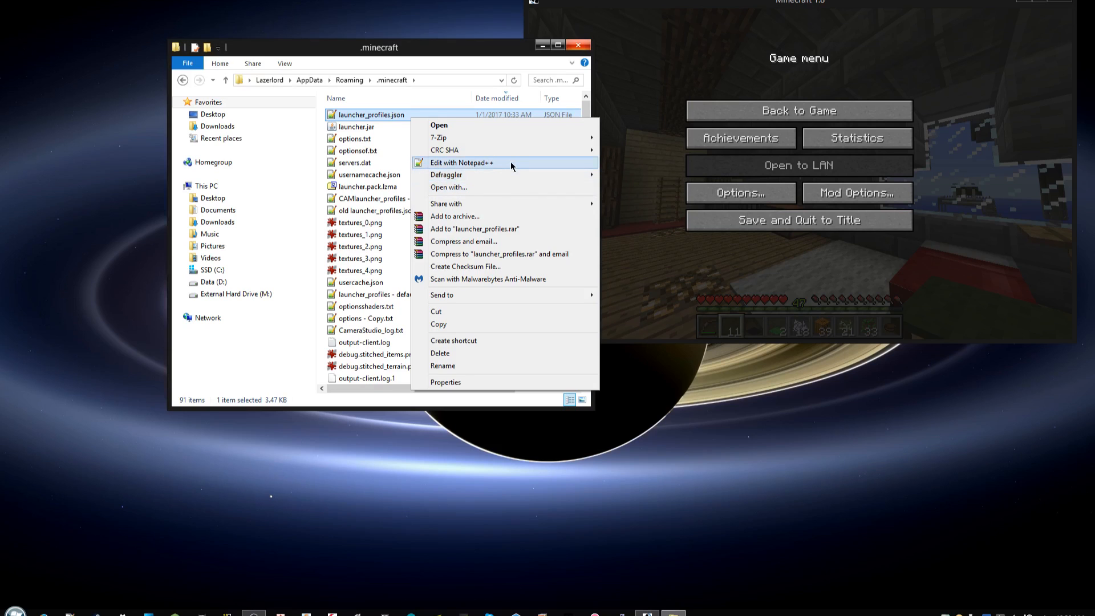
click(462, 162)
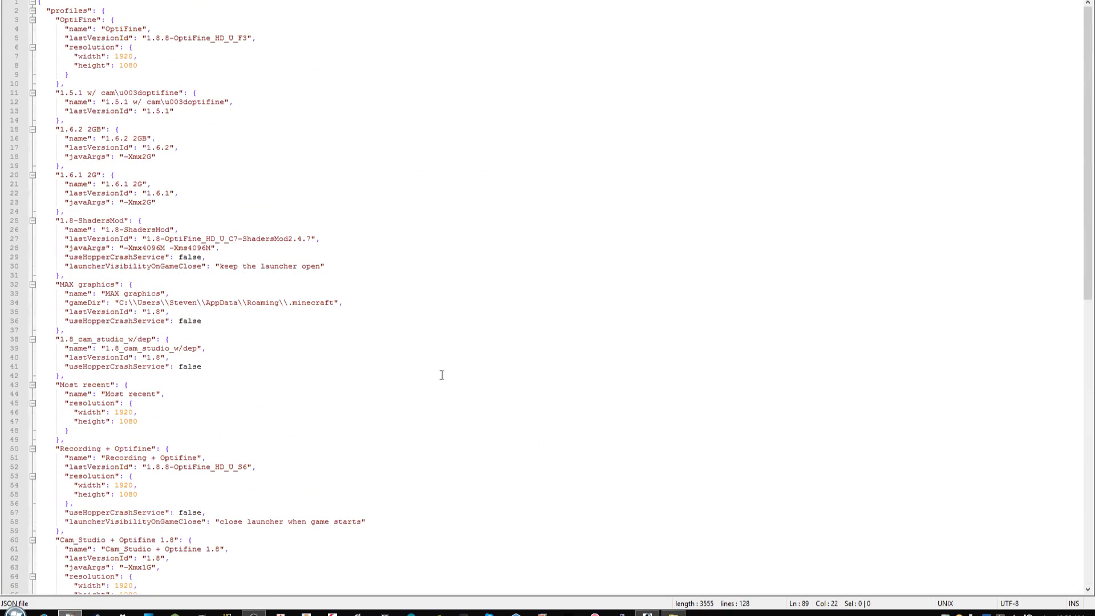
scroll(down, 3)
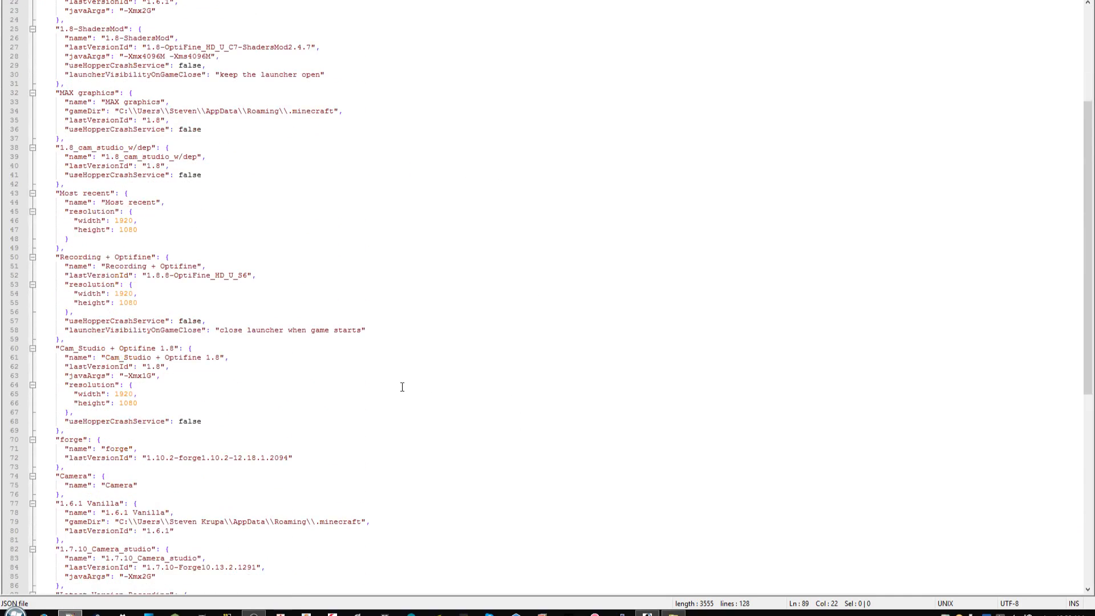
scroll(down, 3)
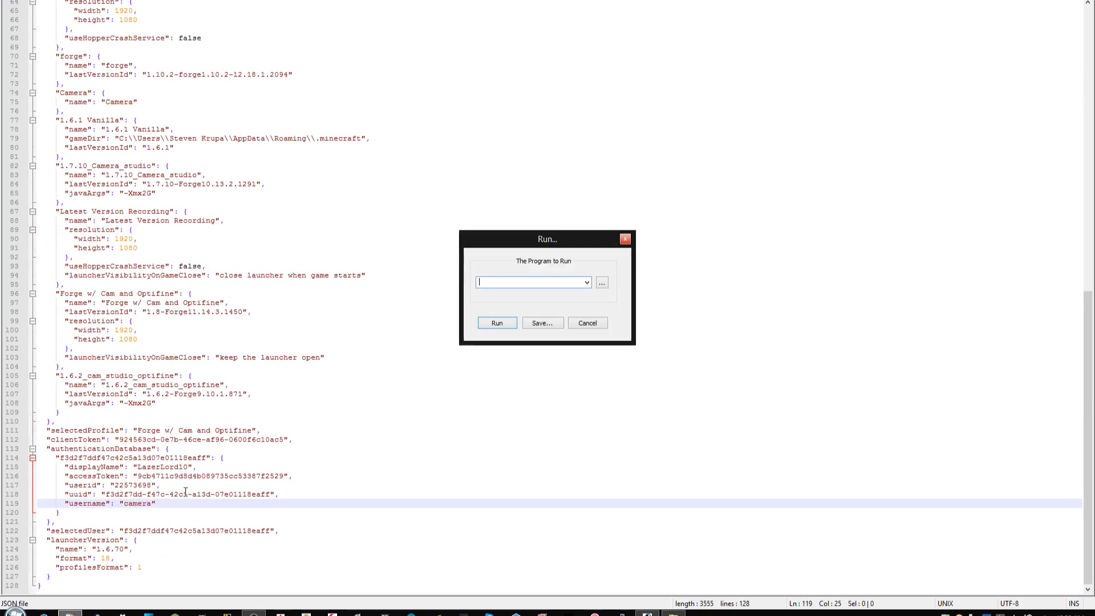
mouse_move(578, 329)
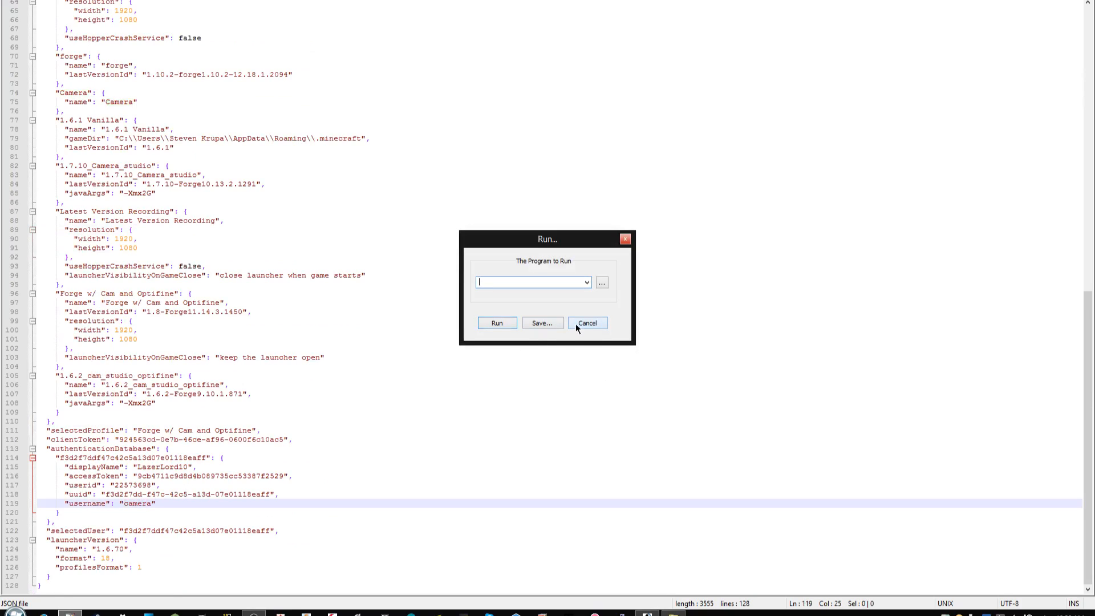
click(588, 323)
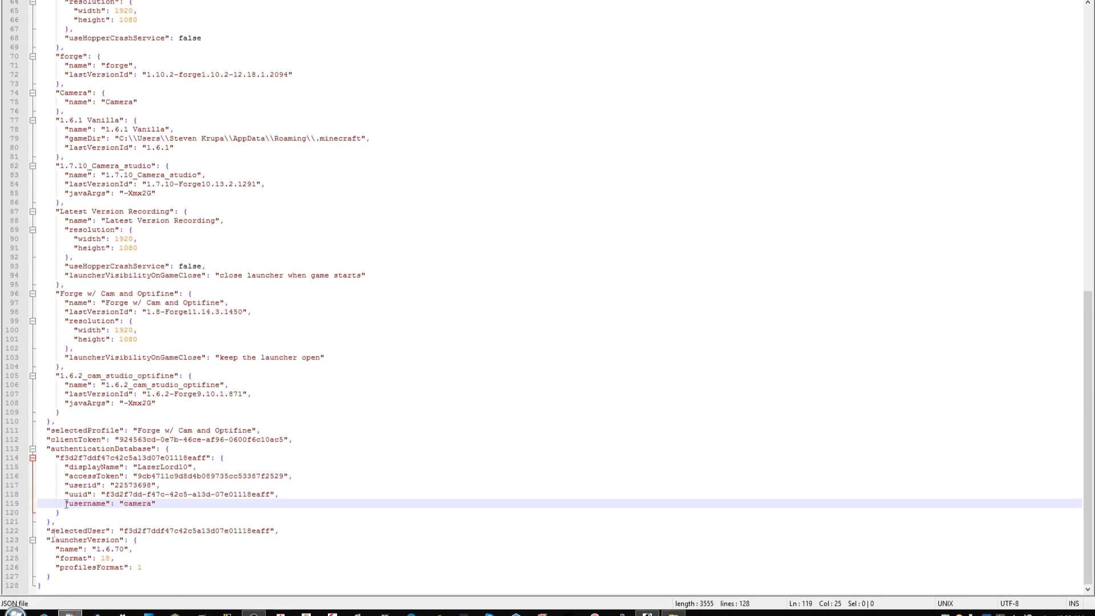
double_click(137, 504)
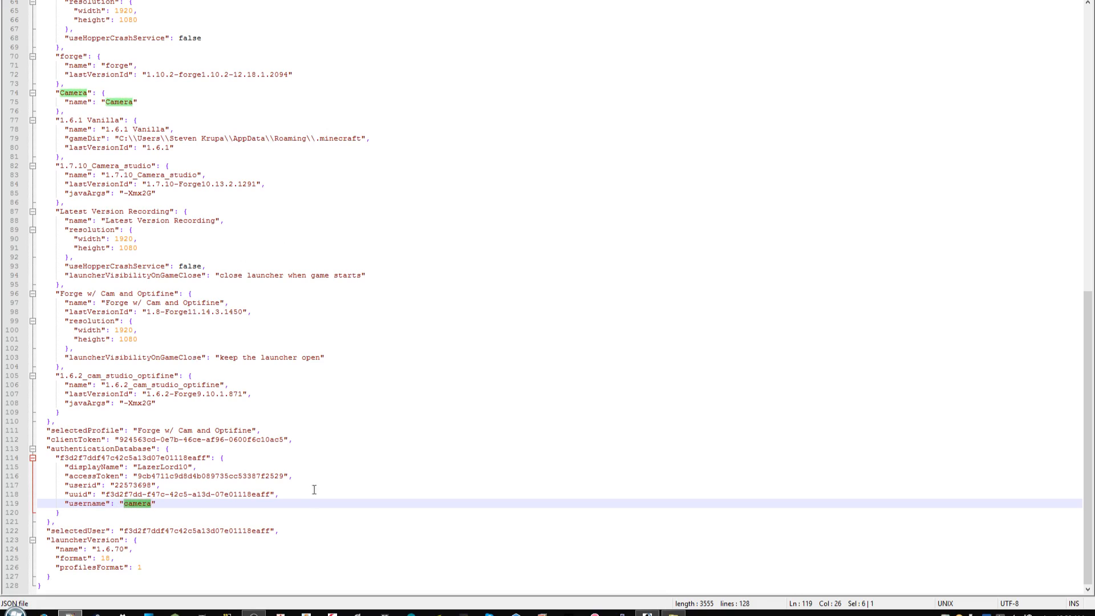
mouse_move(351, 484)
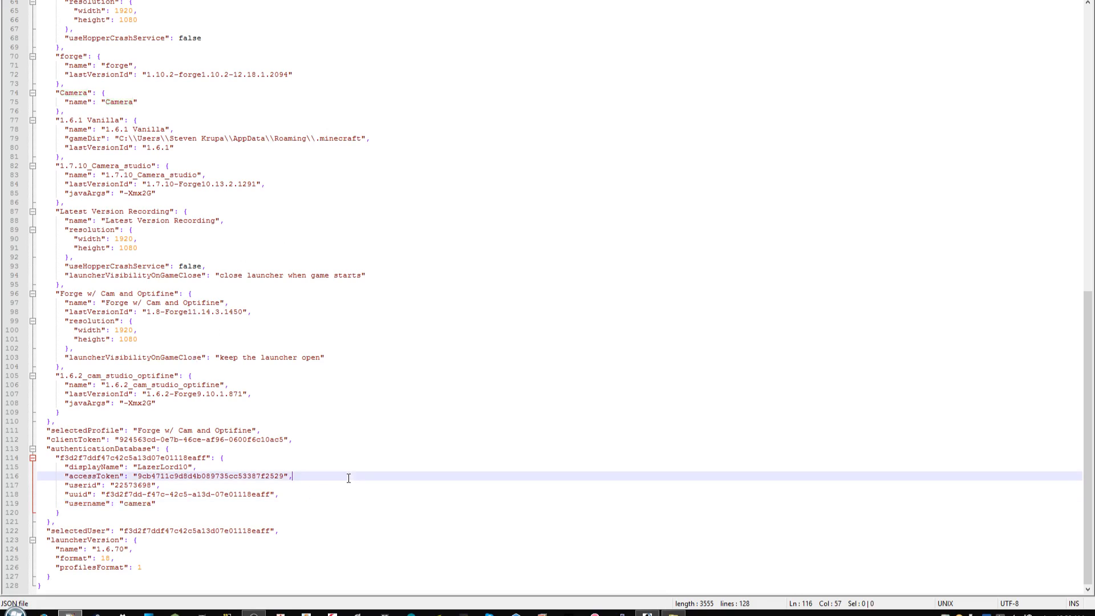
- Replace the account name lazerlord10 with camera throughout launcher_profiles.json
key(Ctrl+f)
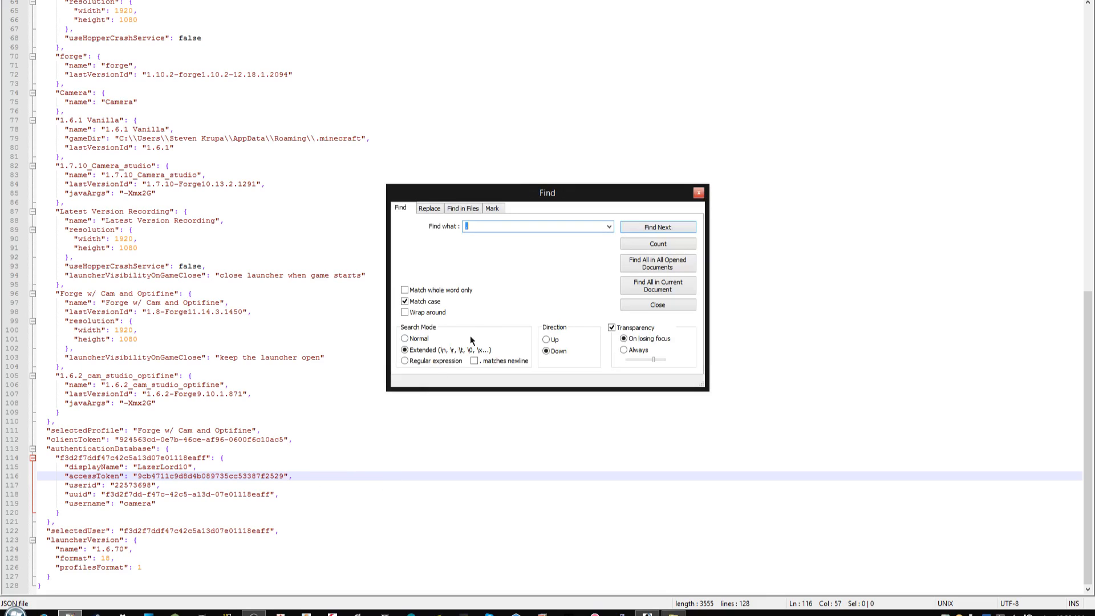
mouse_move(446, 215)
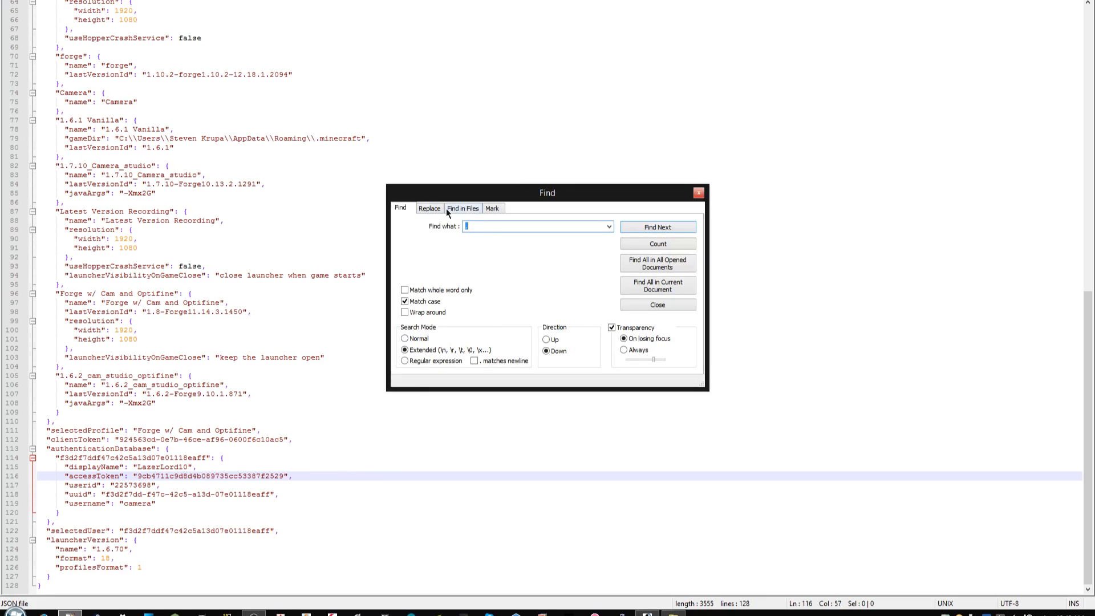
click(429, 207)
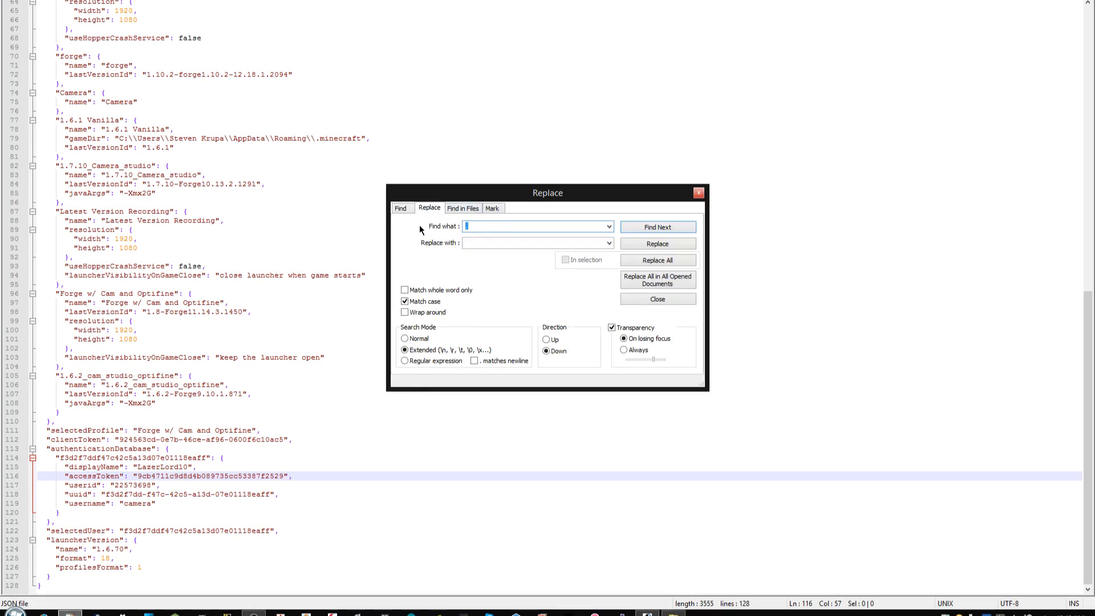
text(lazerlord)
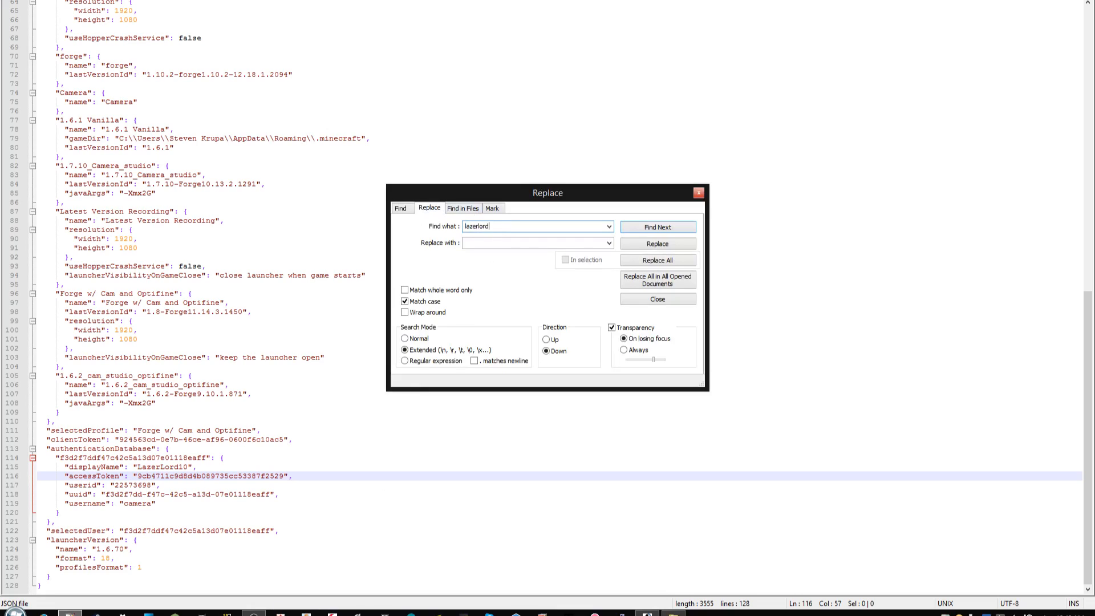
text(10)
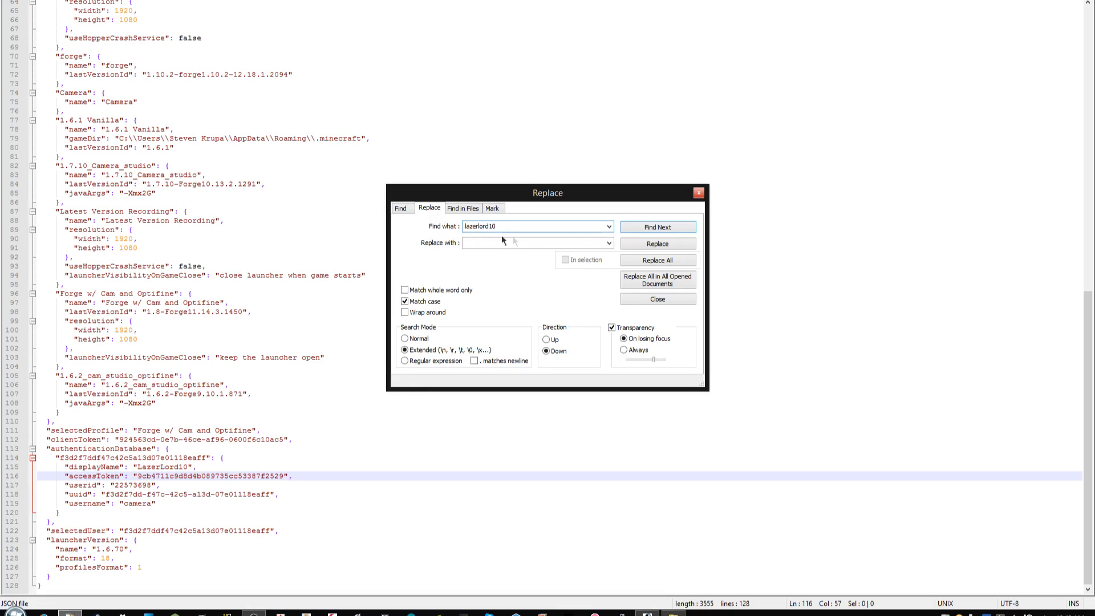
click(534, 243)
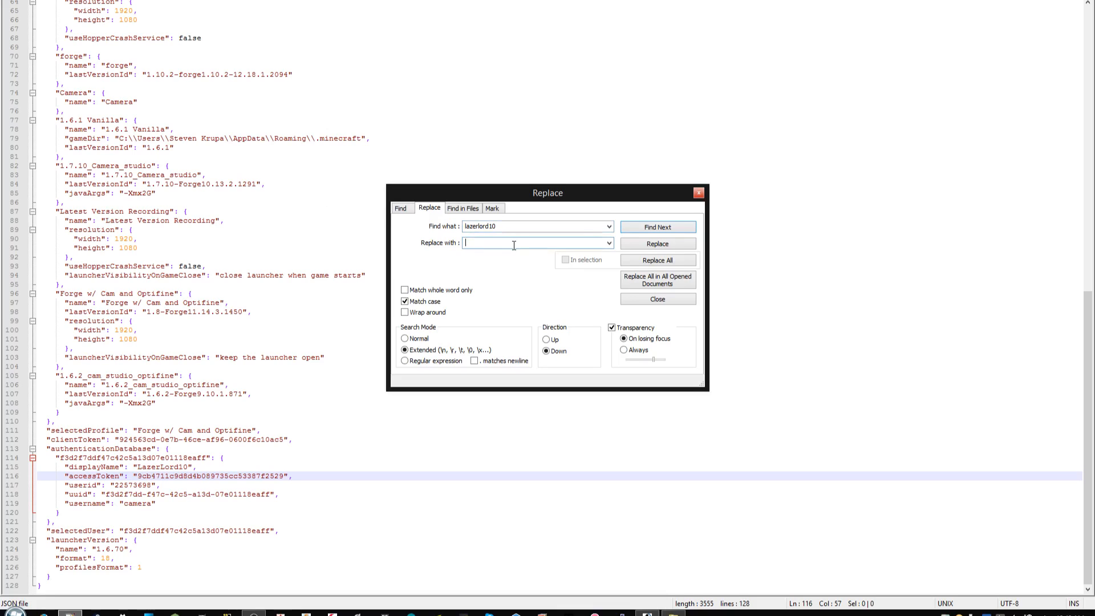
text(camera)
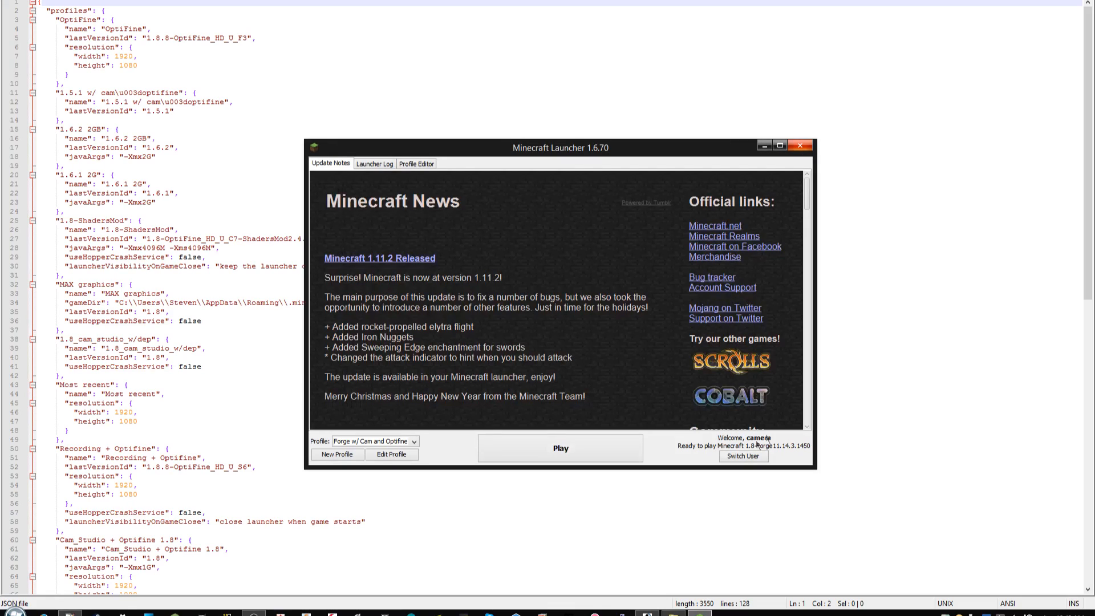
mouse_move(695, 463)
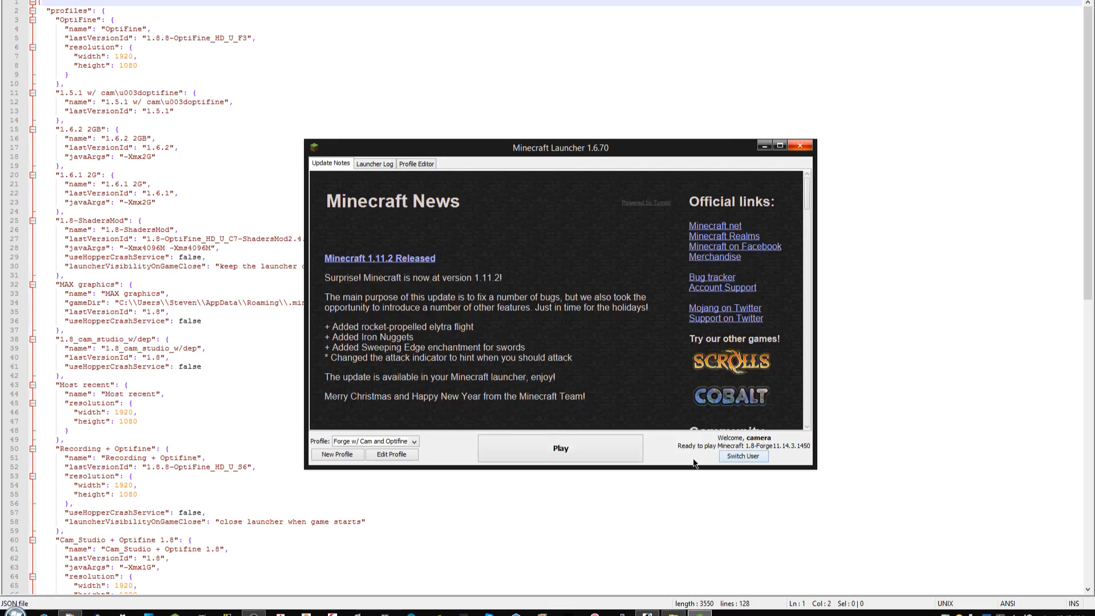
mouse_move(600, 457)
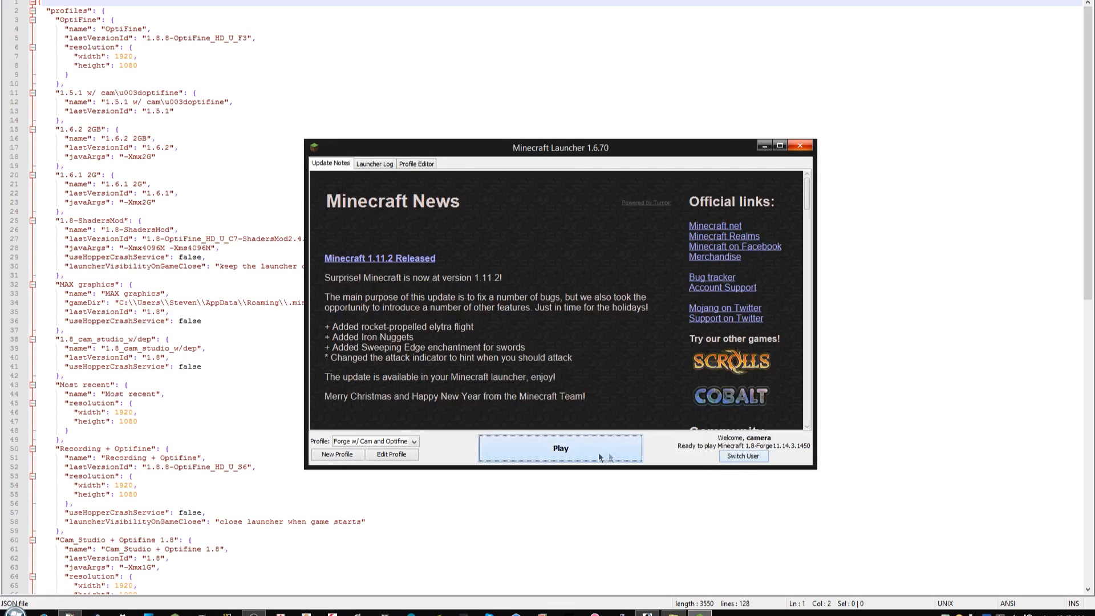
- Launch the Forge w/ Cam and Optifine profile as user camera
click(560, 447)
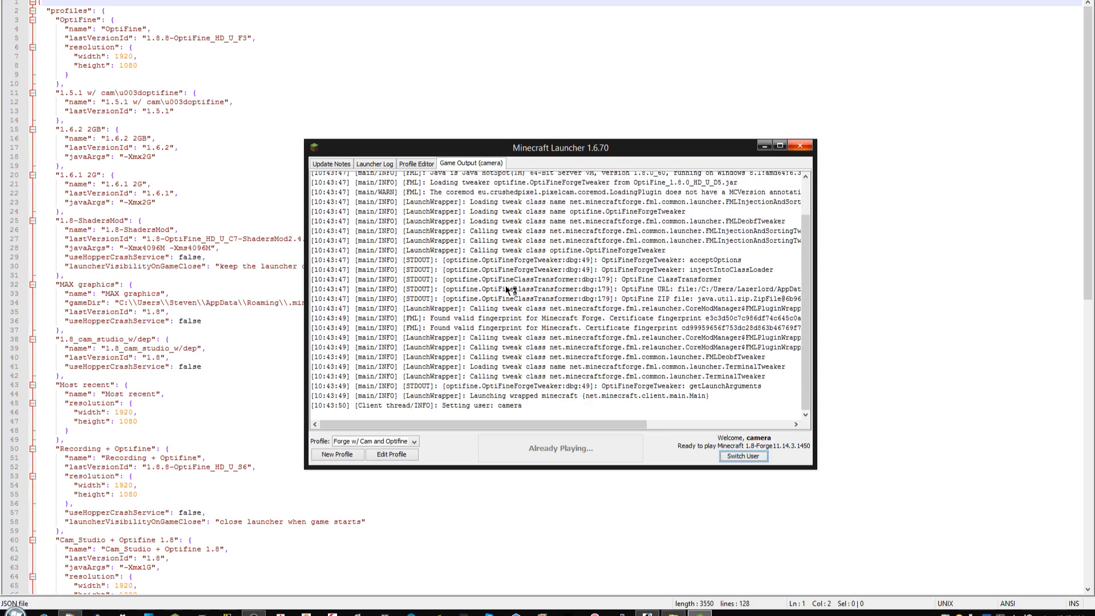
mouse_move(888, 587)
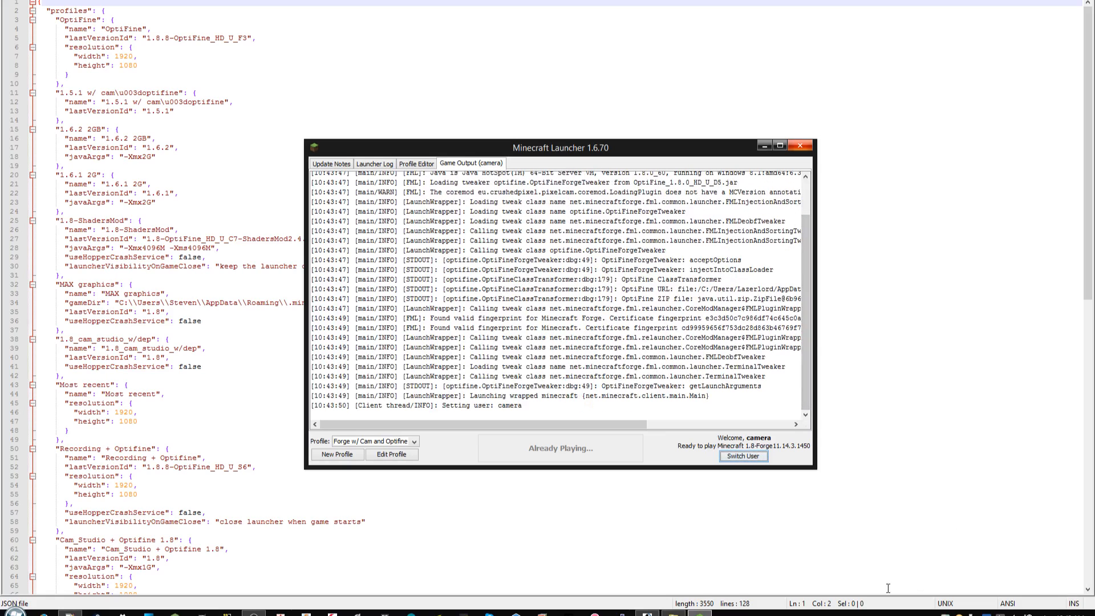
scroll(down, 3)
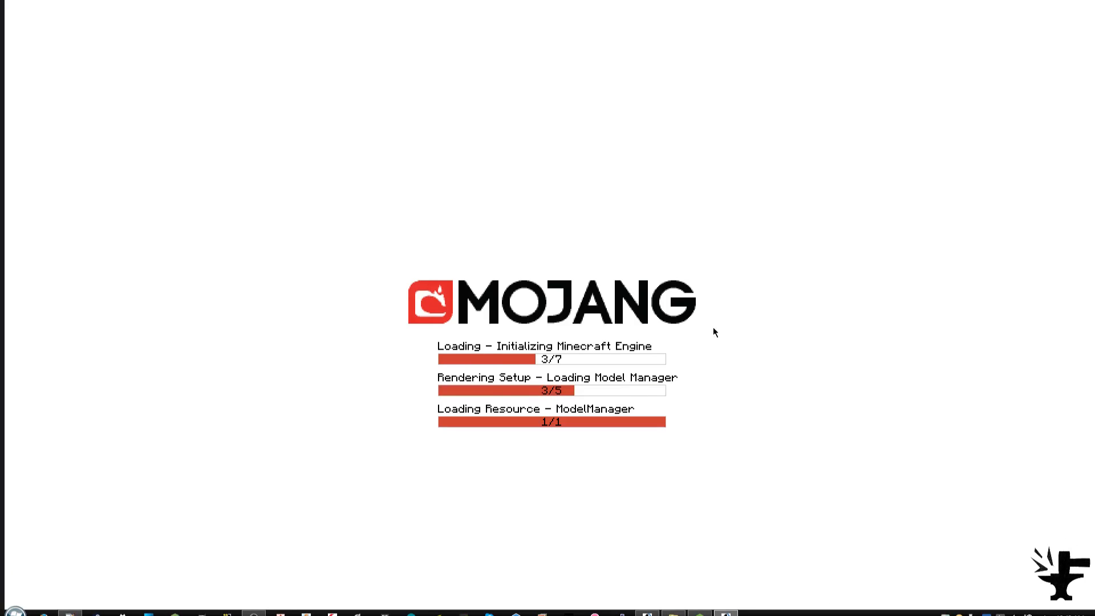
mouse_move(775, 38)
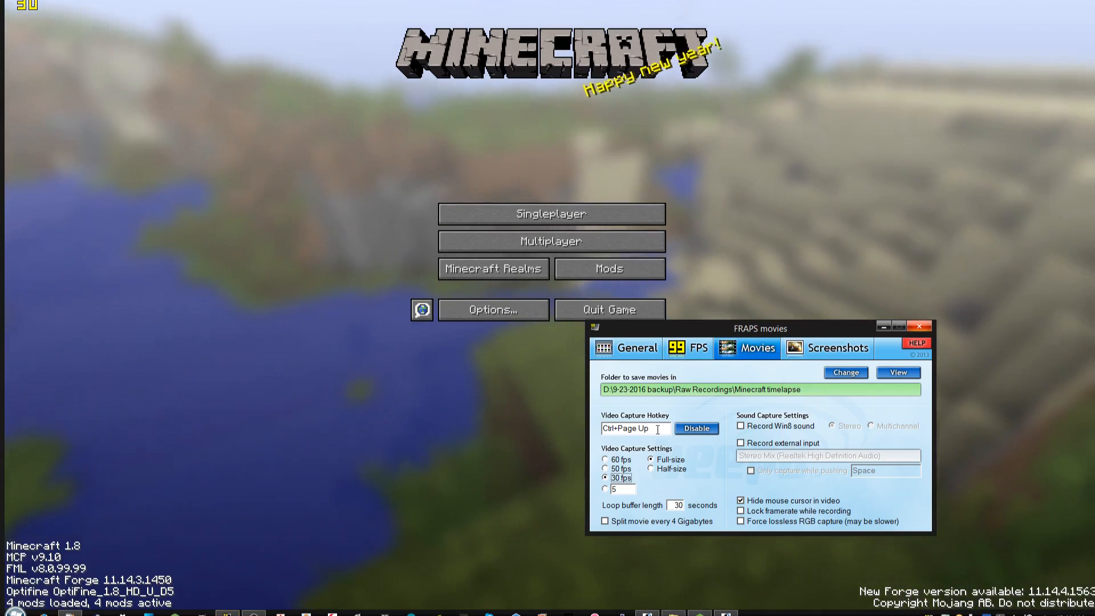
- Choose the custom frame rate in FRAPS Movies, then show Minecraft's multiplayer server list
click(605, 488)
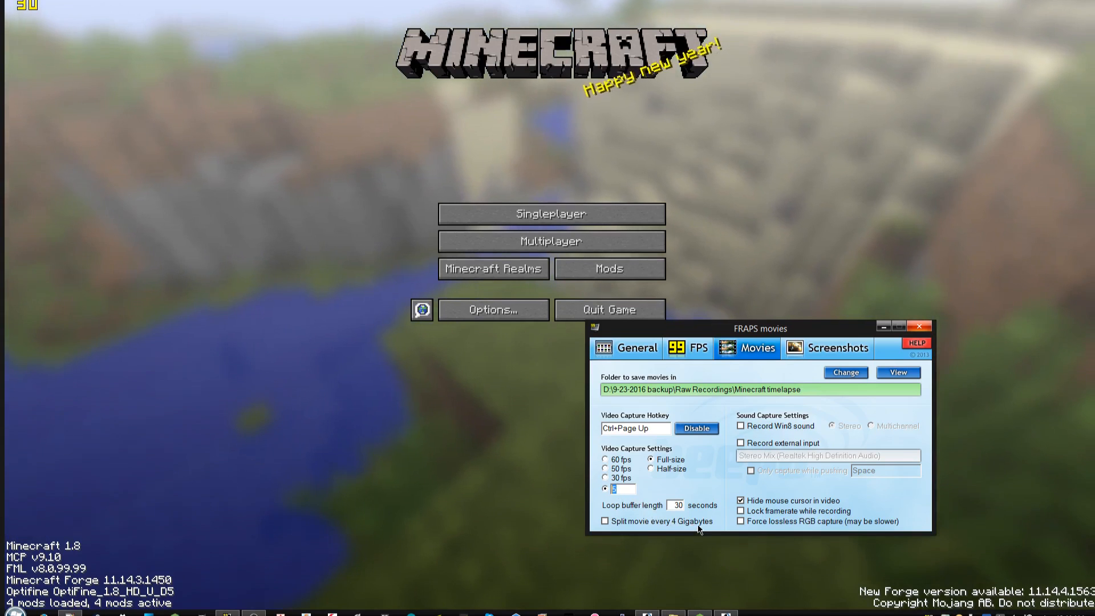
mouse_move(713, 515)
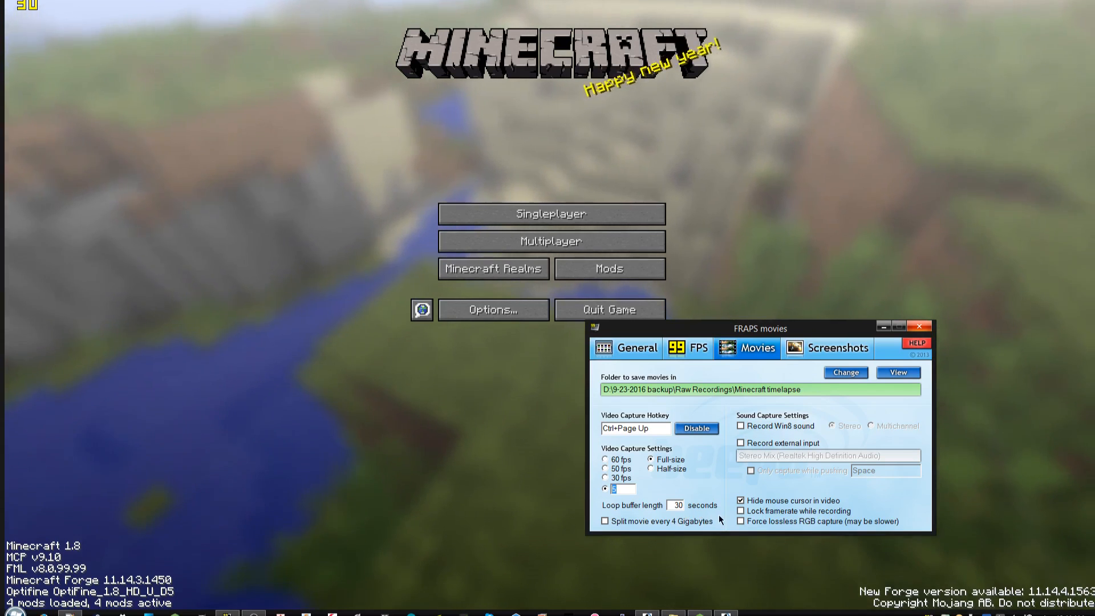
mouse_move(724, 518)
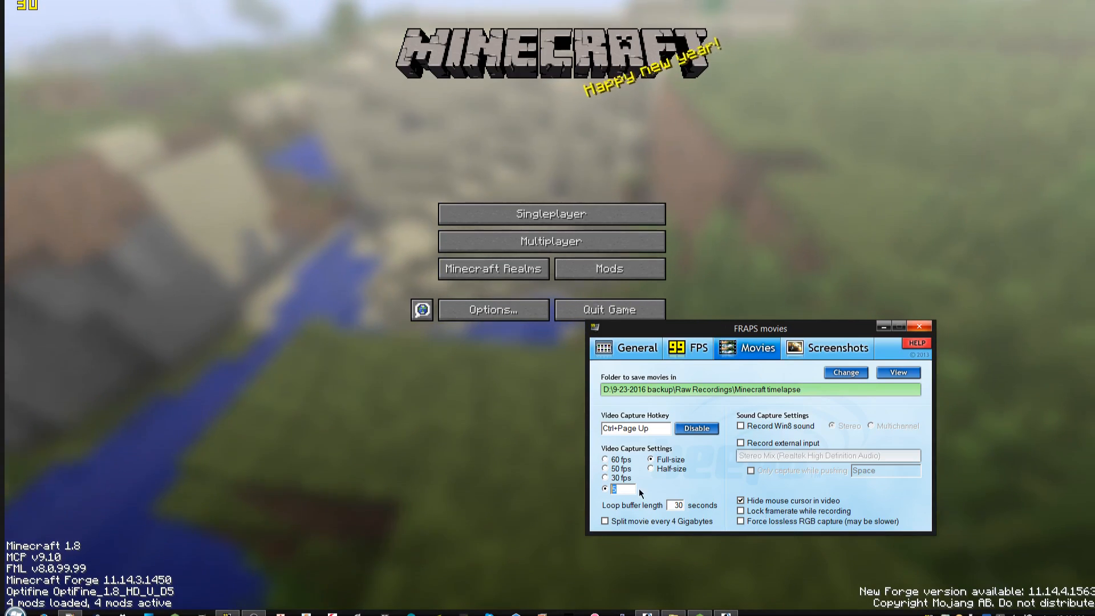
mouse_move(649, 496)
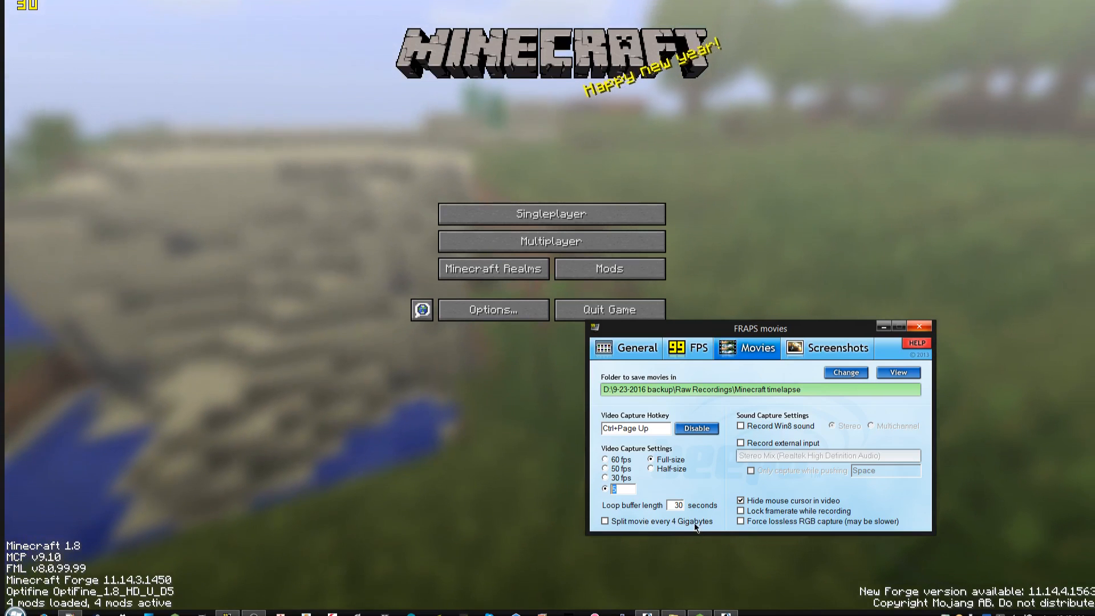
mouse_move(732, 551)
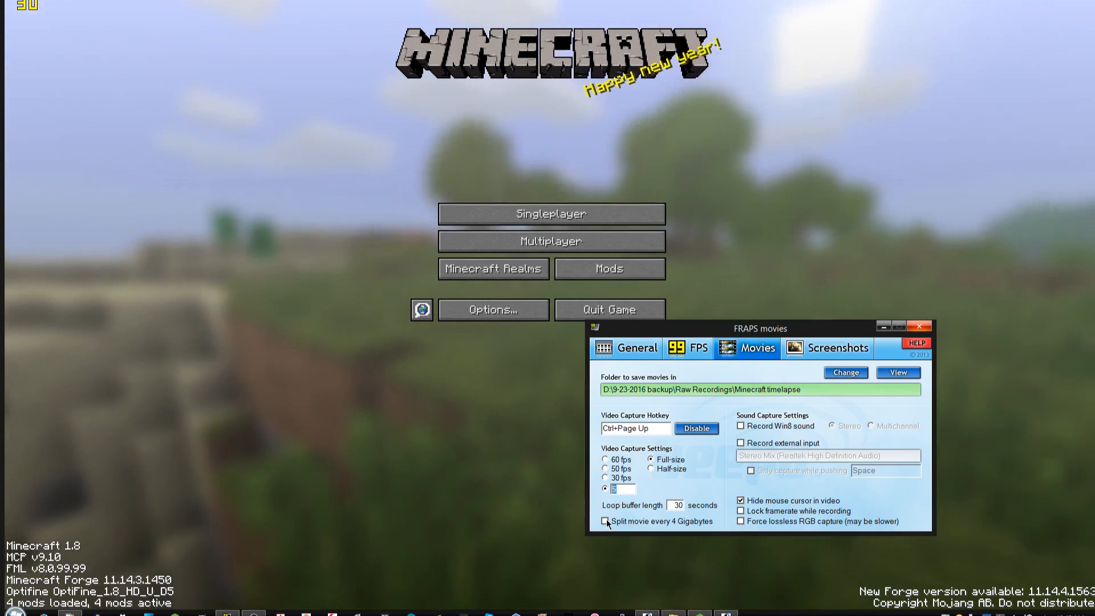
mouse_move(518, 498)
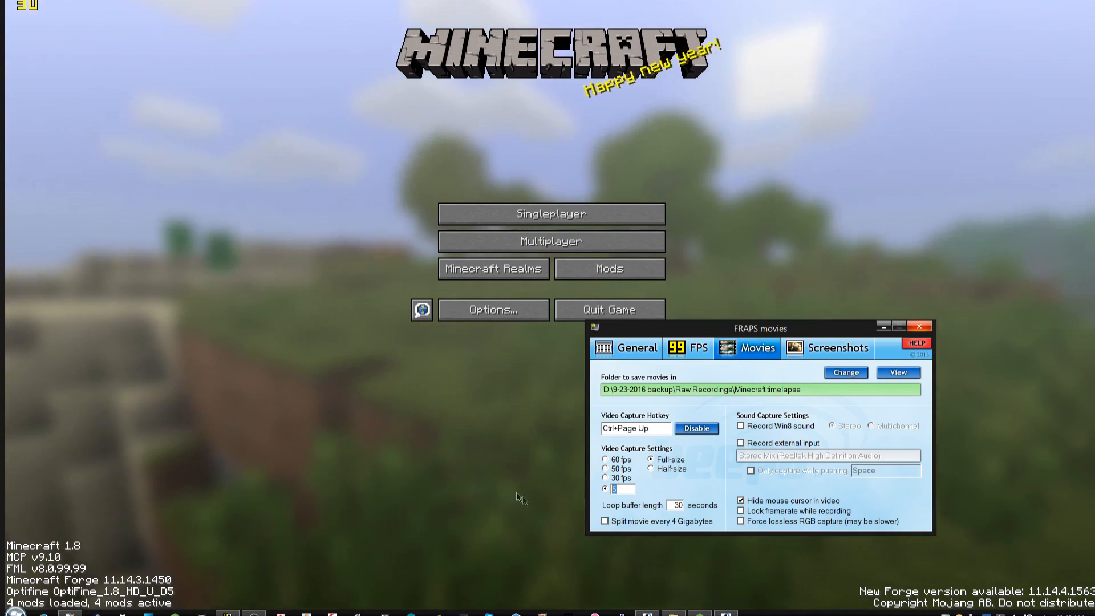
click(918, 341)
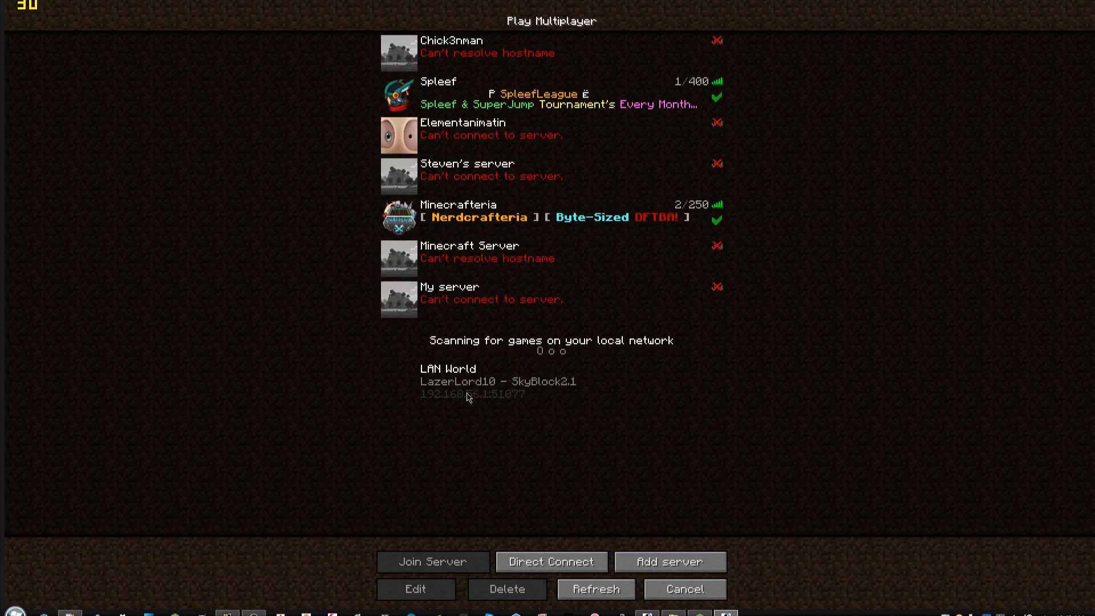
- Join the SkyBlock2.1 LAN World found on the local network as the camera client
click(434, 561)
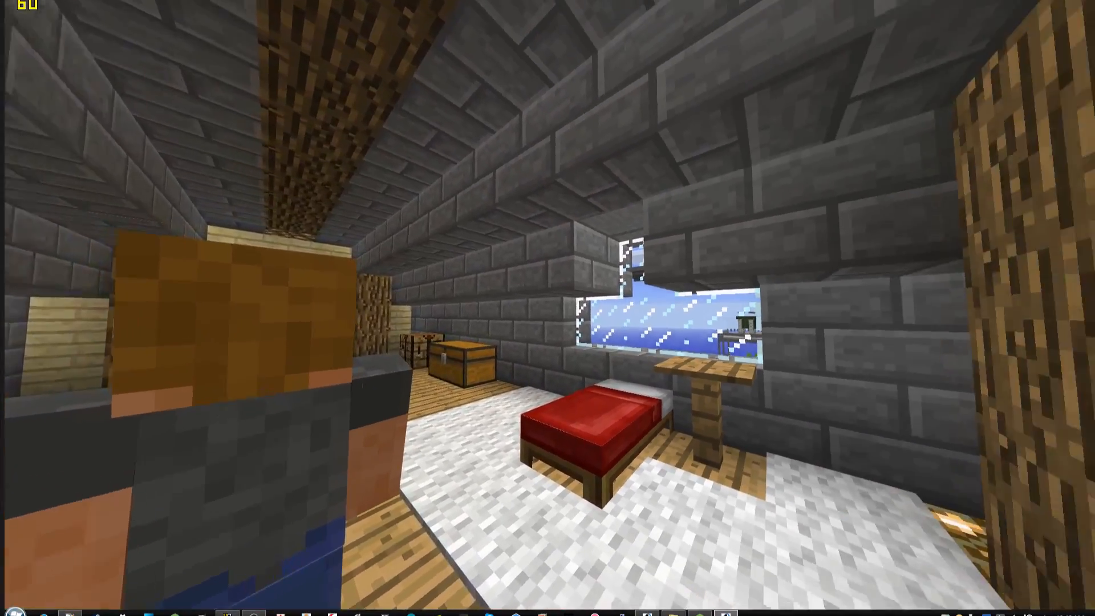
mouse_move(767, 306)
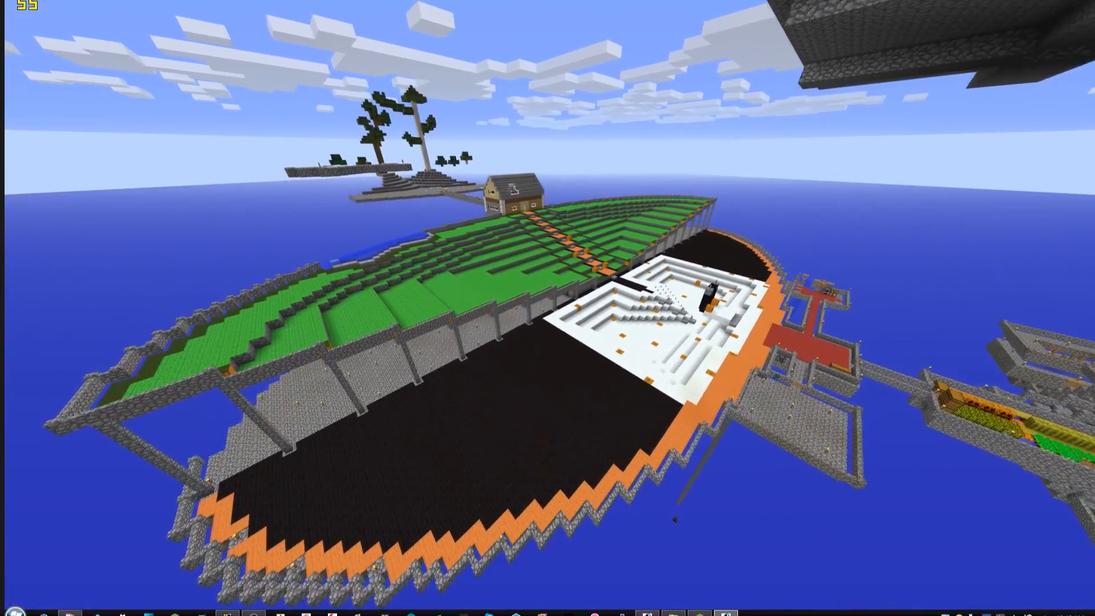
- Lower the field of view to 30 in Options and return to the game
key(Escape)
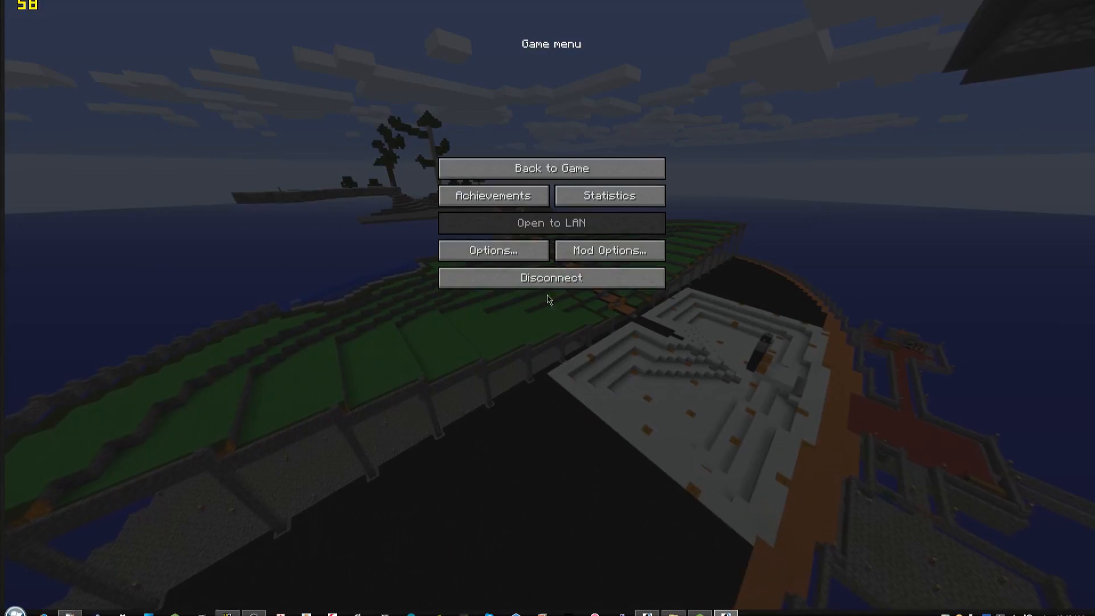
click(493, 250)
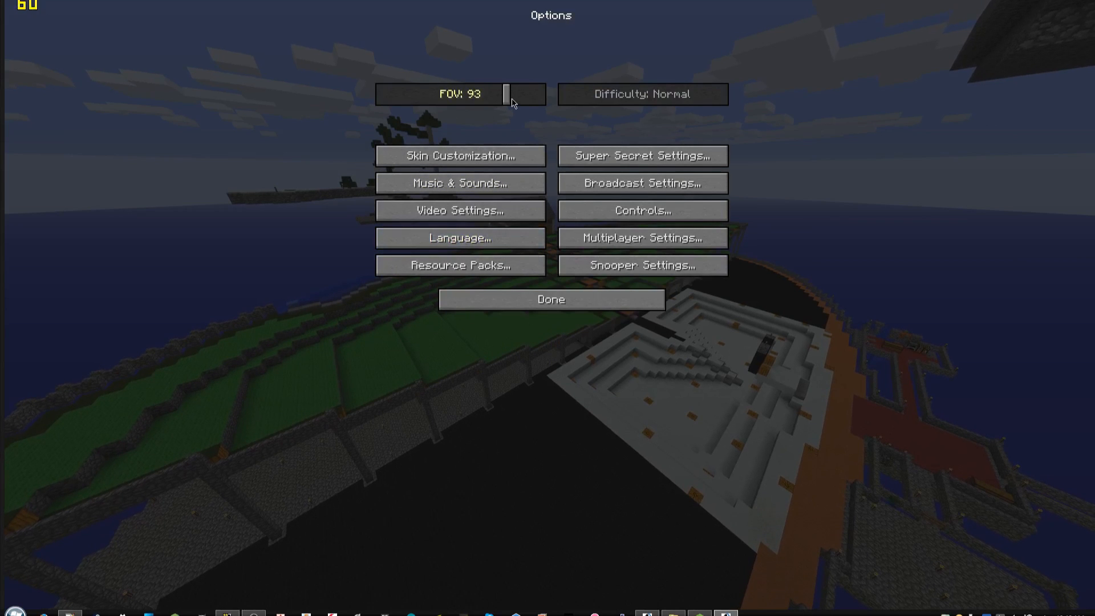
mouse_move(505, 107)
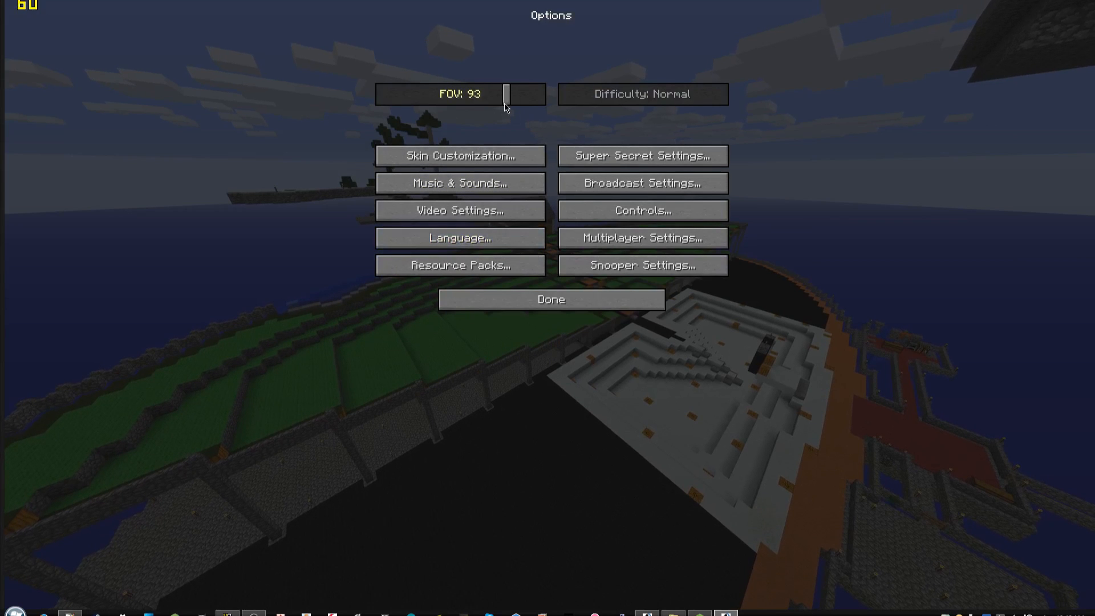
drag(504, 94, 384, 94)
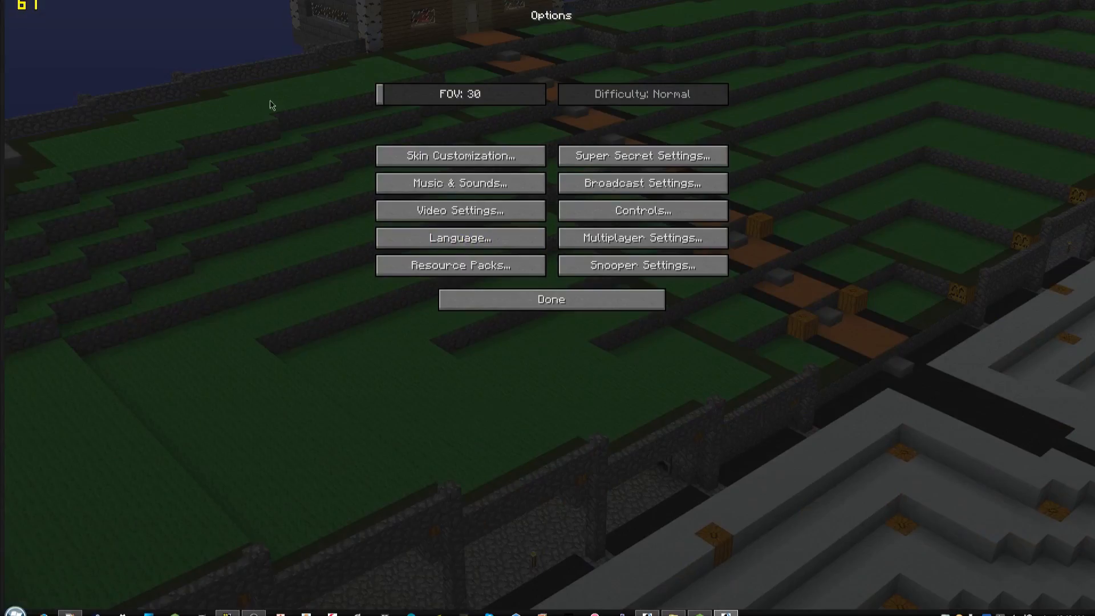
click(552, 299)
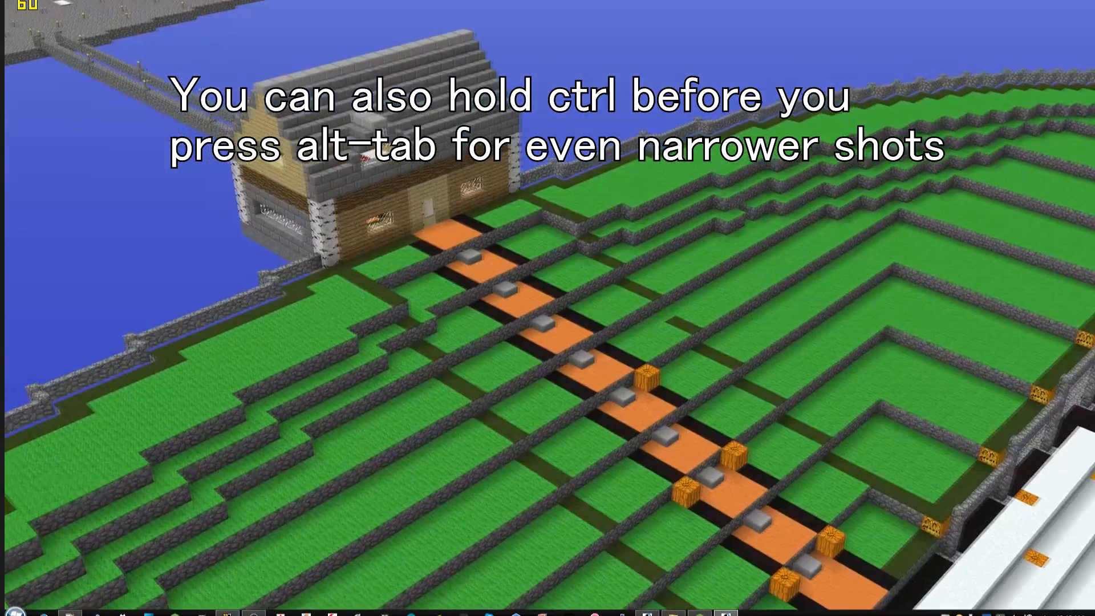
- Switch focus between the player's windowed client and the recording camera client
key(alt+tab)
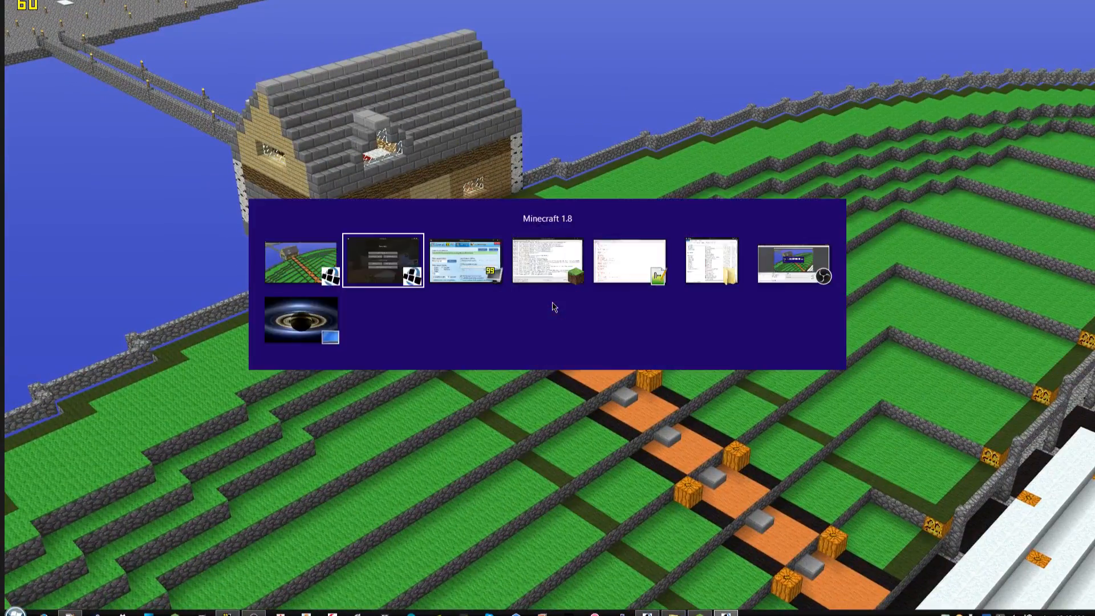
click(381, 266)
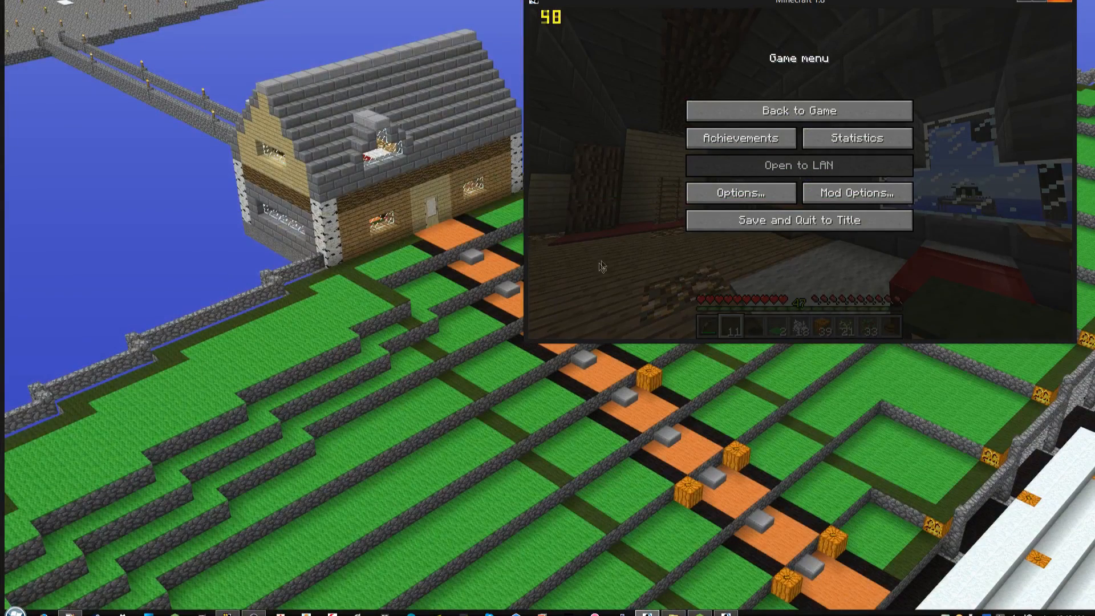
mouse_move(826, 132)
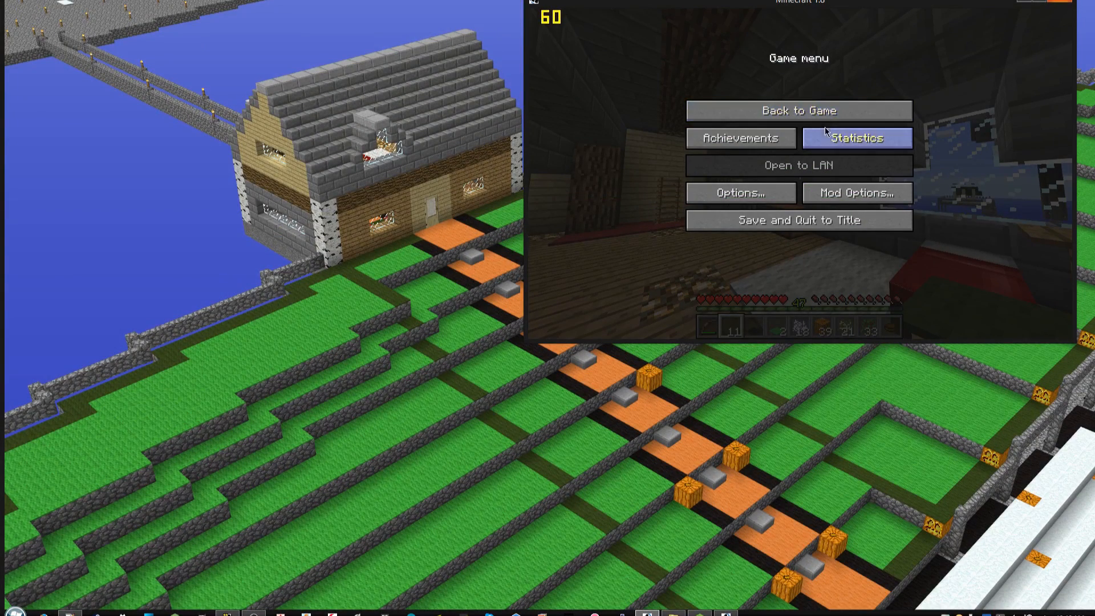
mouse_move(820, 116)
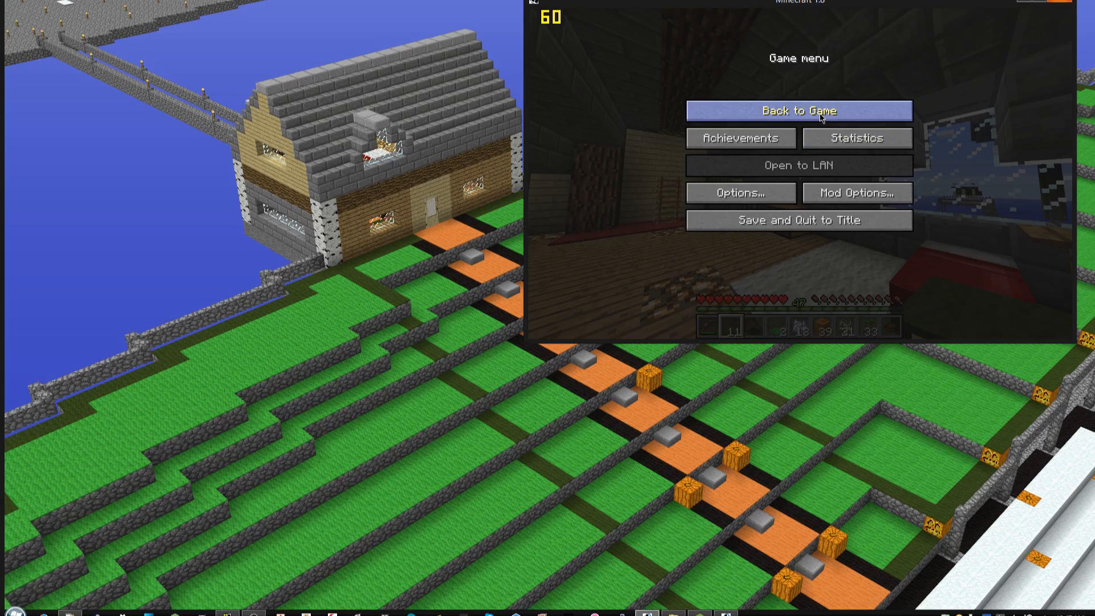
mouse_move(813, 120)
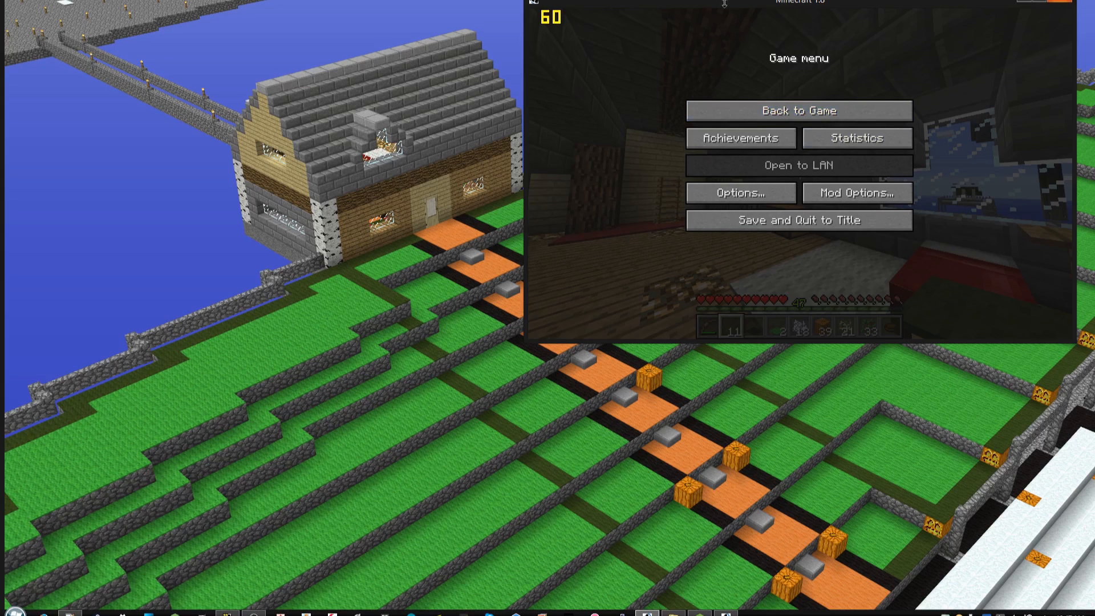
mouse_move(637, 172)
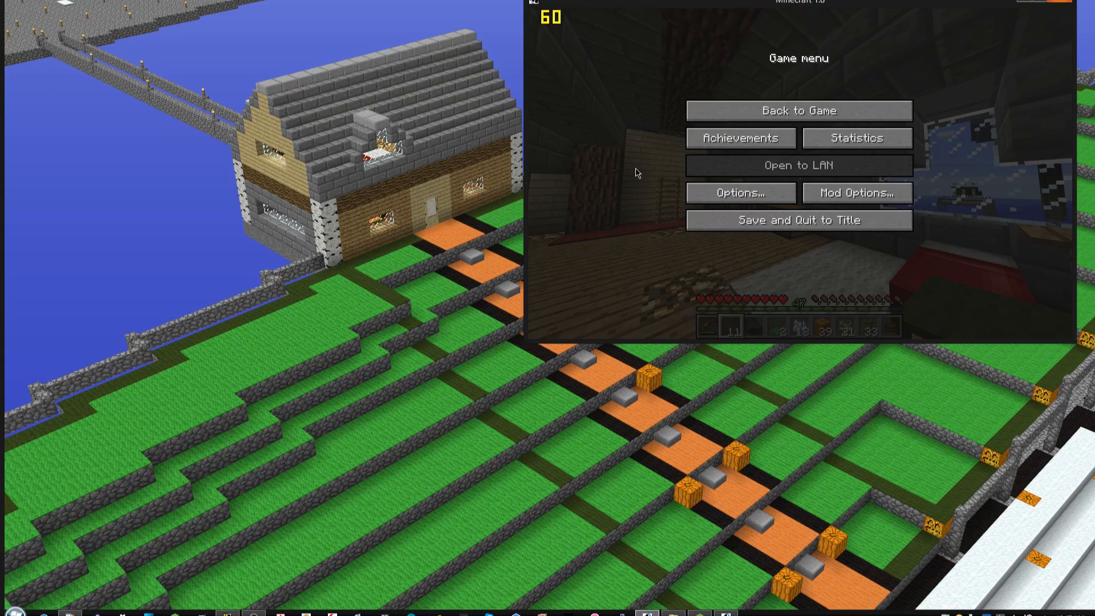
mouse_move(626, 187)
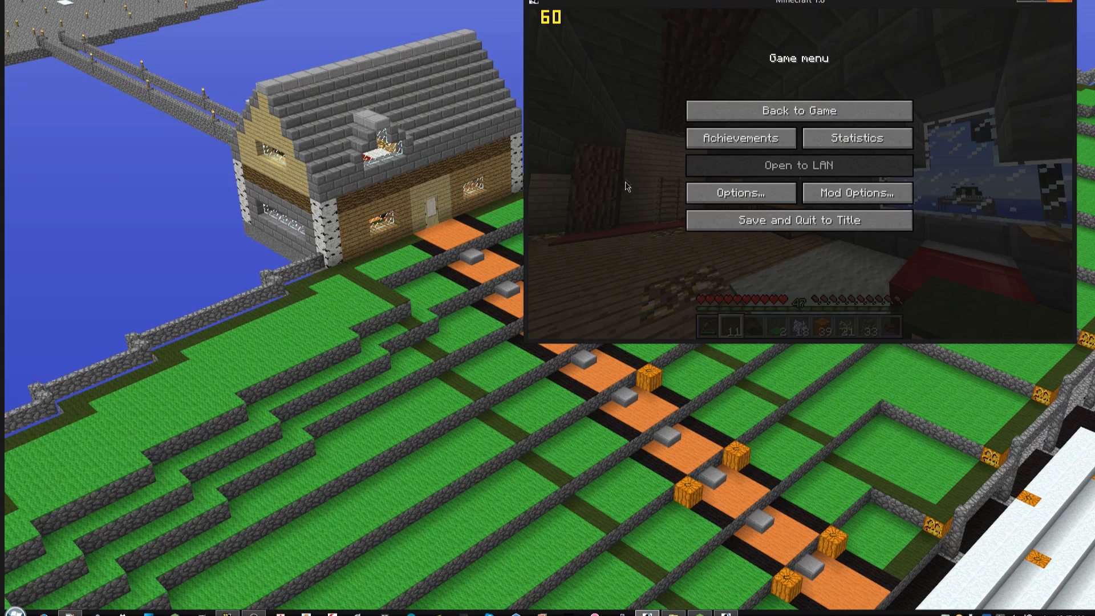
mouse_move(696, 99)
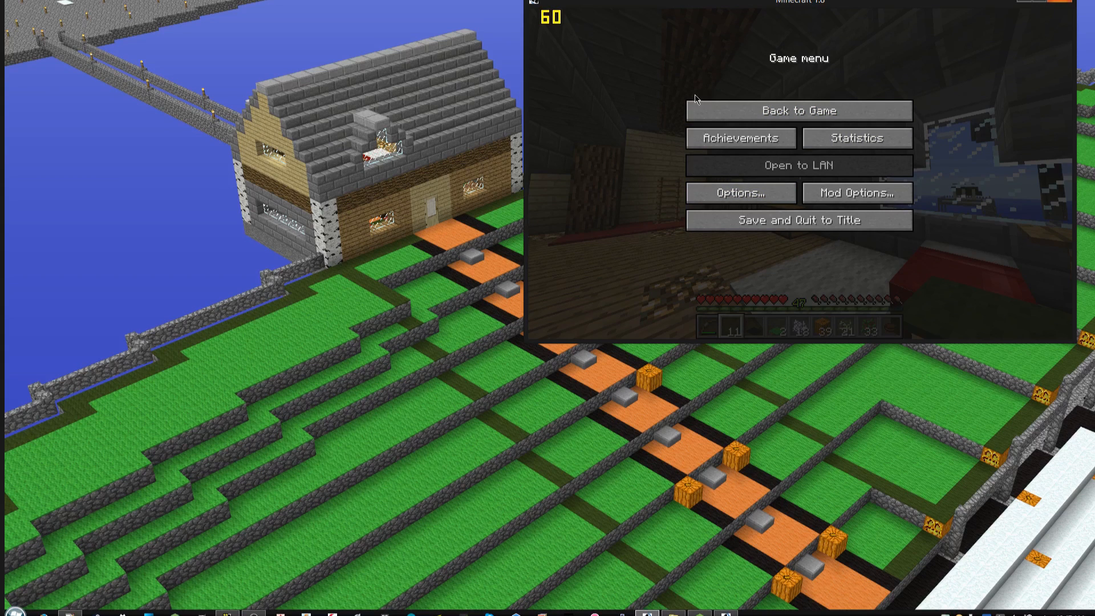
click(799, 111)
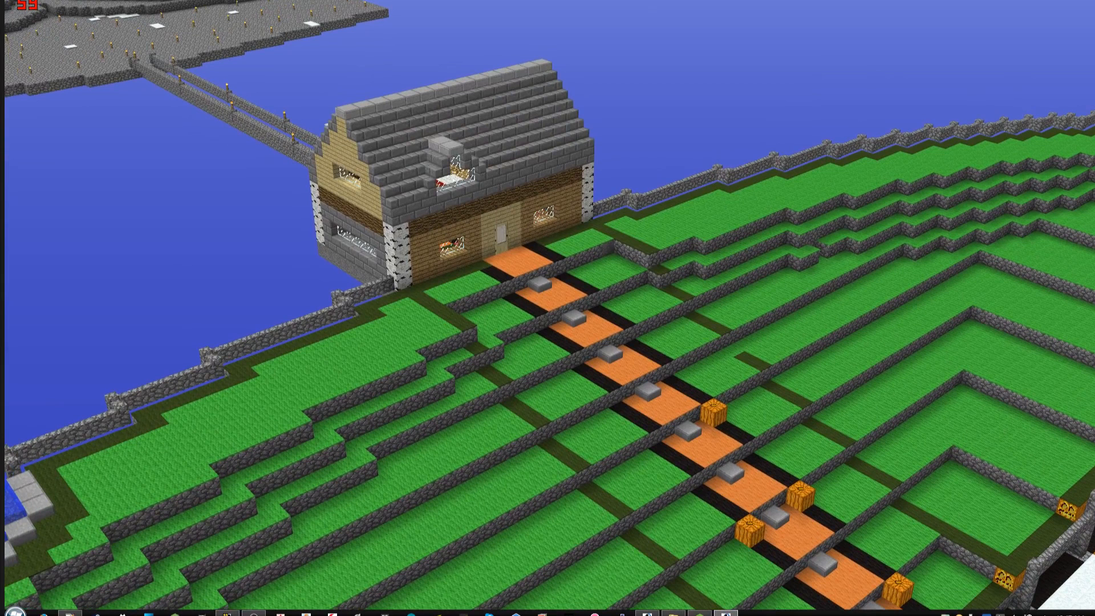
key(Escape)
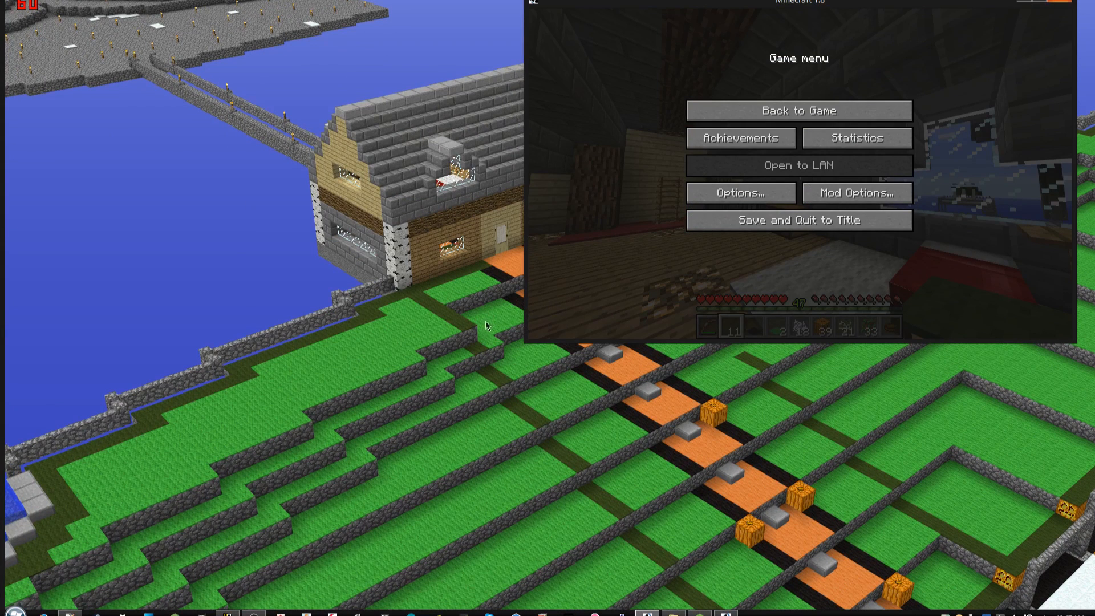
mouse_move(419, 260)
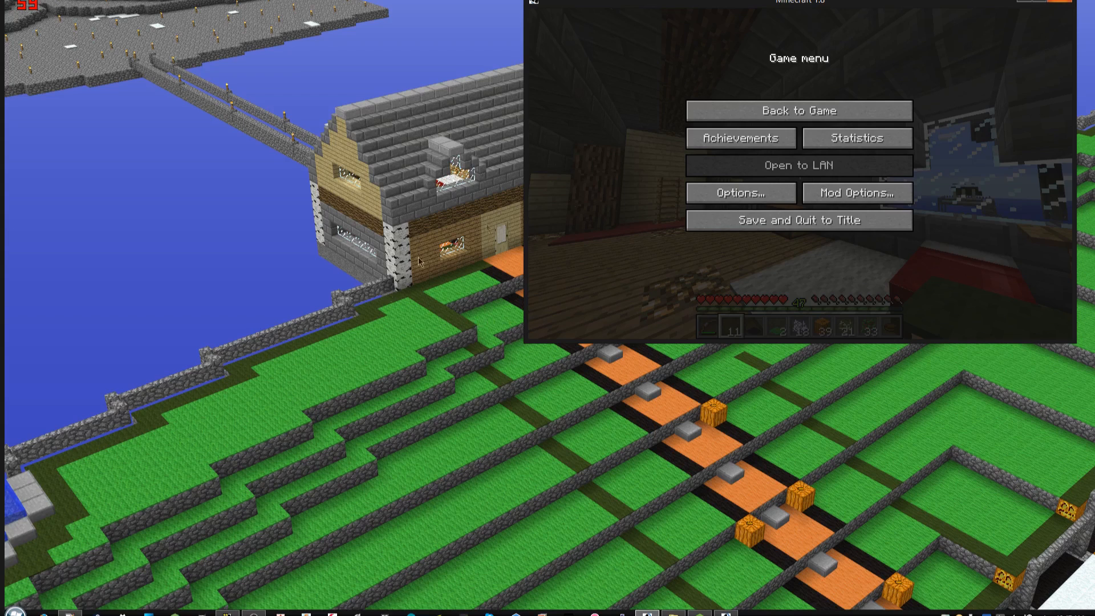
click(799, 111)
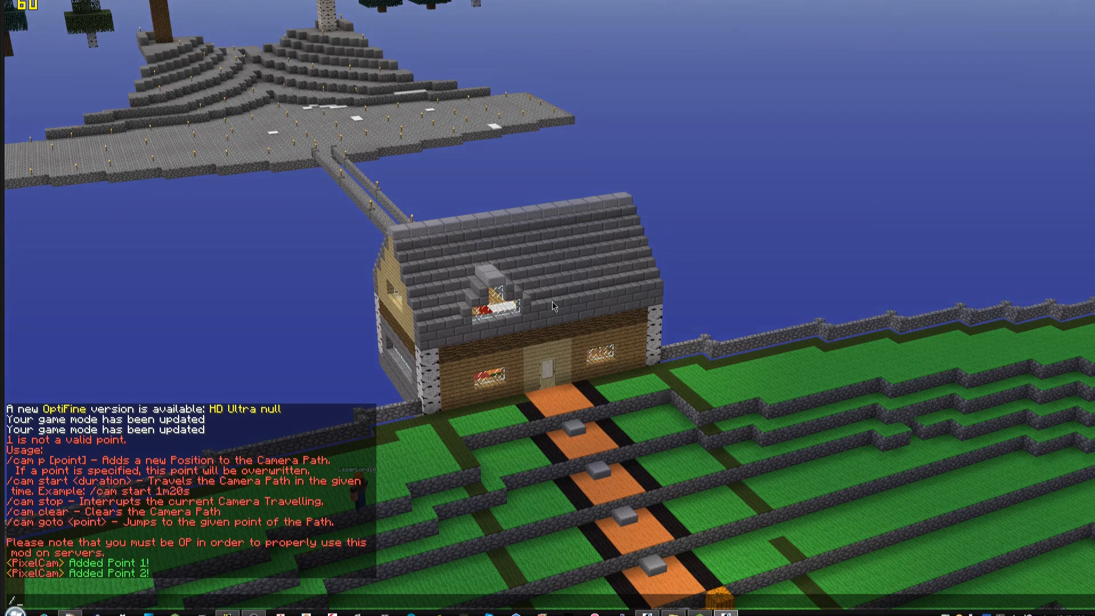
- Begin entering the /cam start command in chat after adding two path points
text(/cam syt)
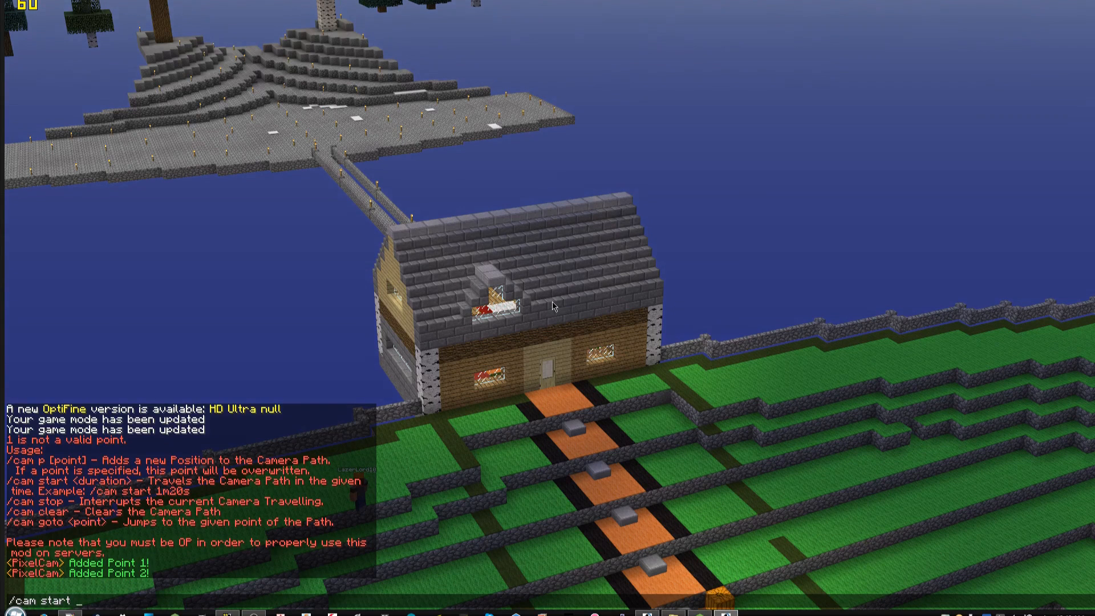
- Run /cam start with a 59m duration, then pause the player's game window
text(59m)
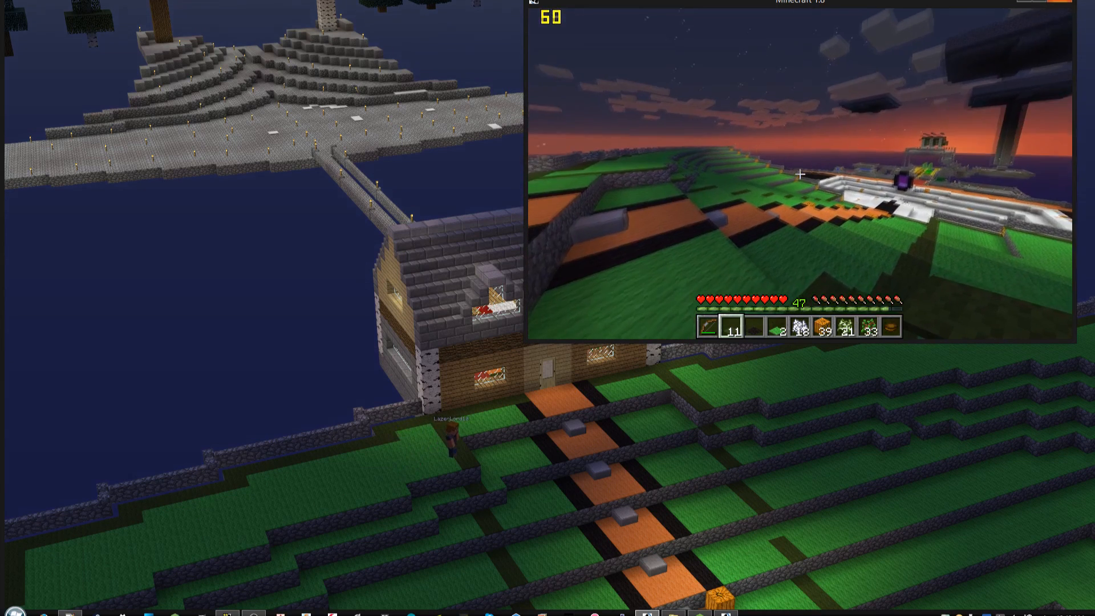
key(Escape)
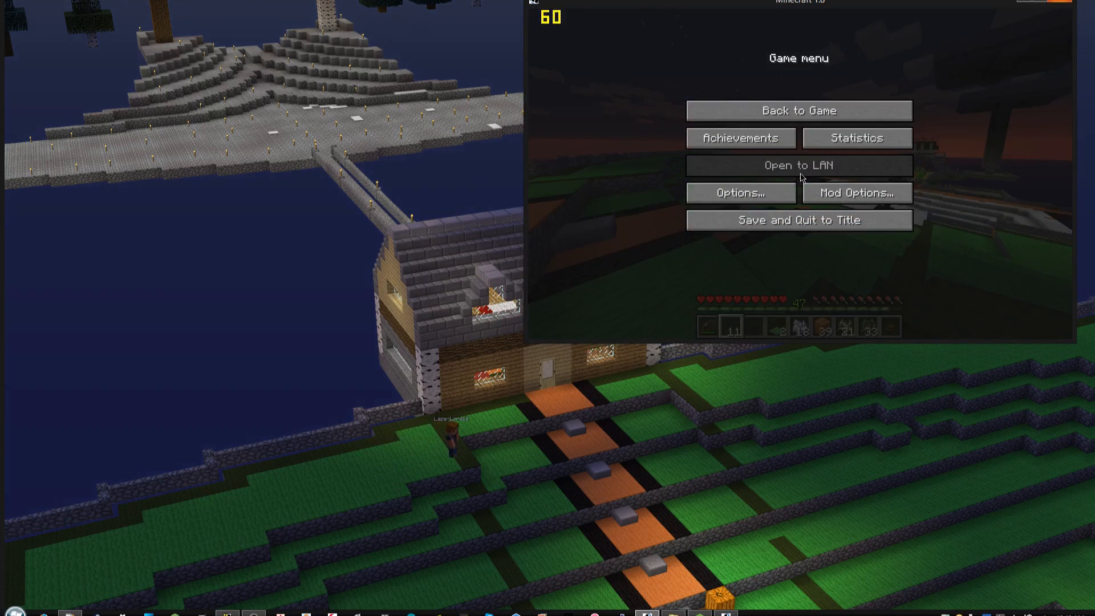
mouse_move(702, 212)
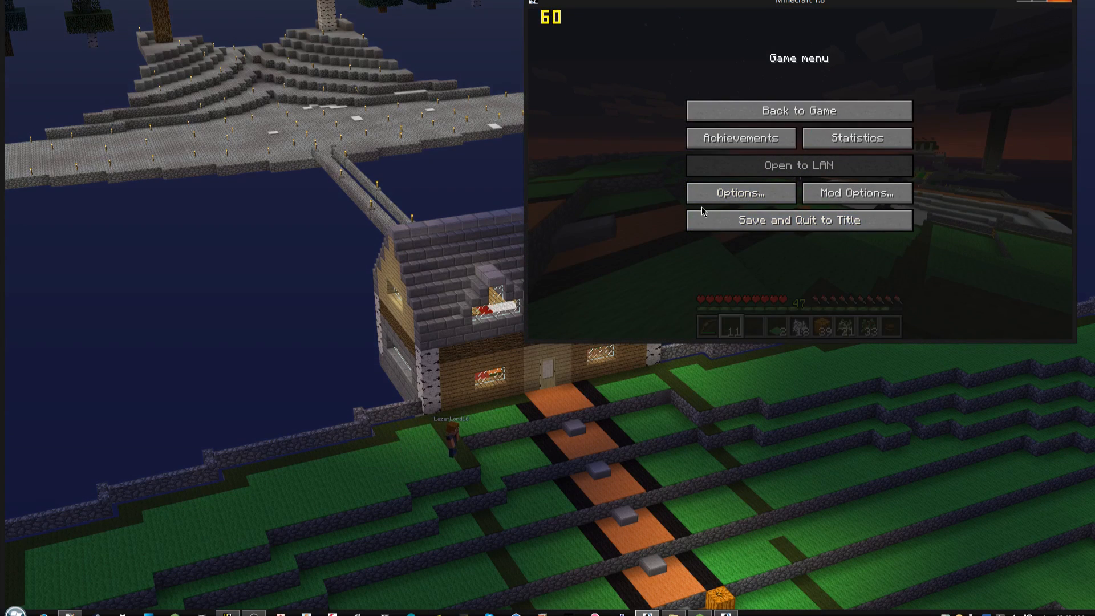